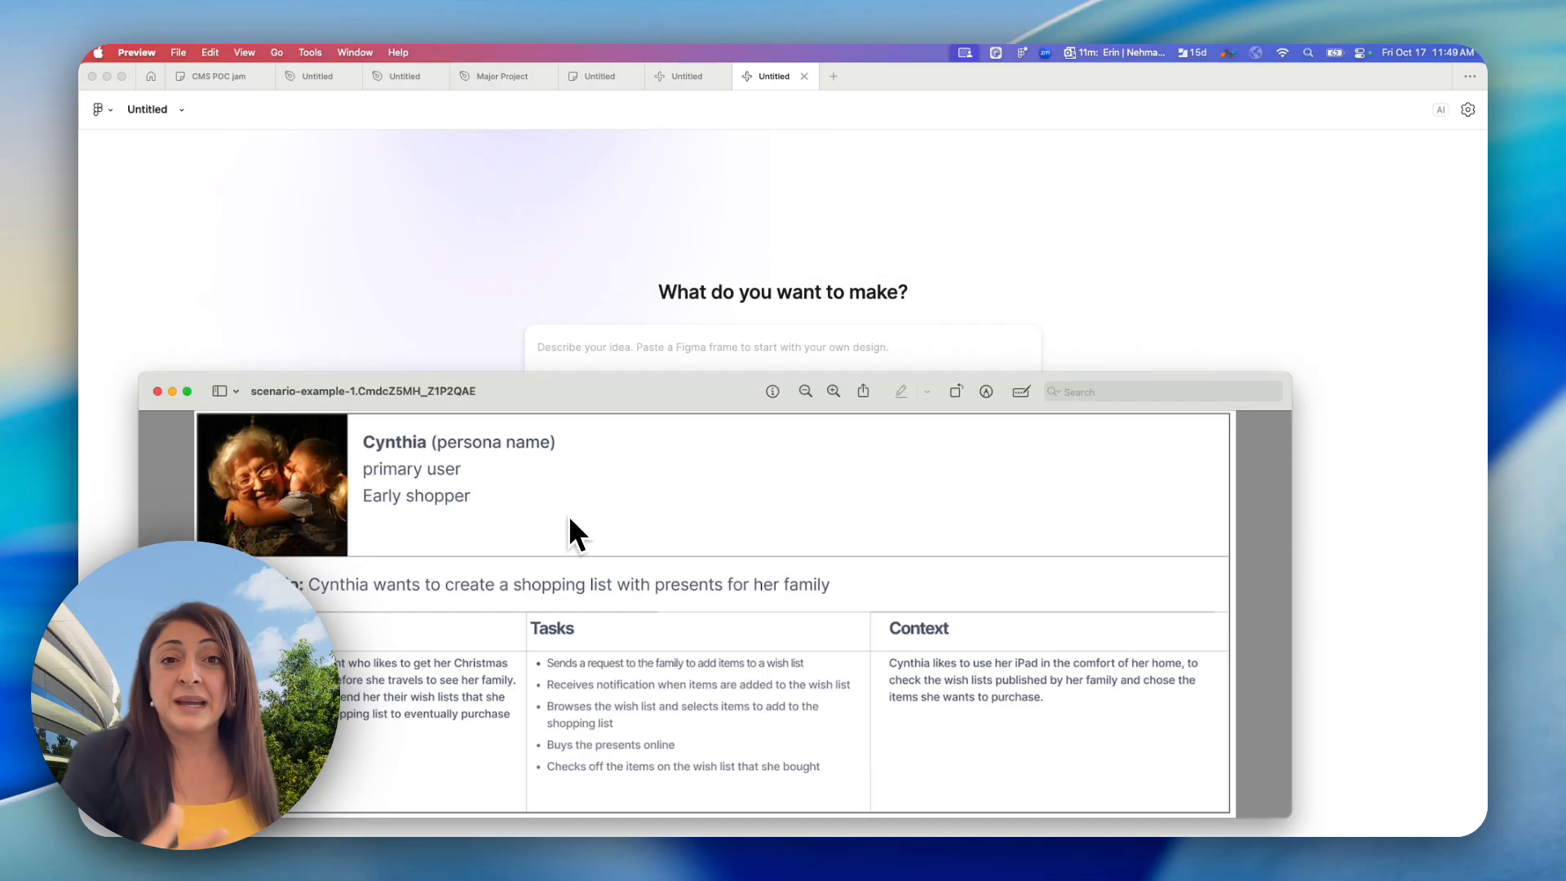
pyautogui.moveTo(860, 526)
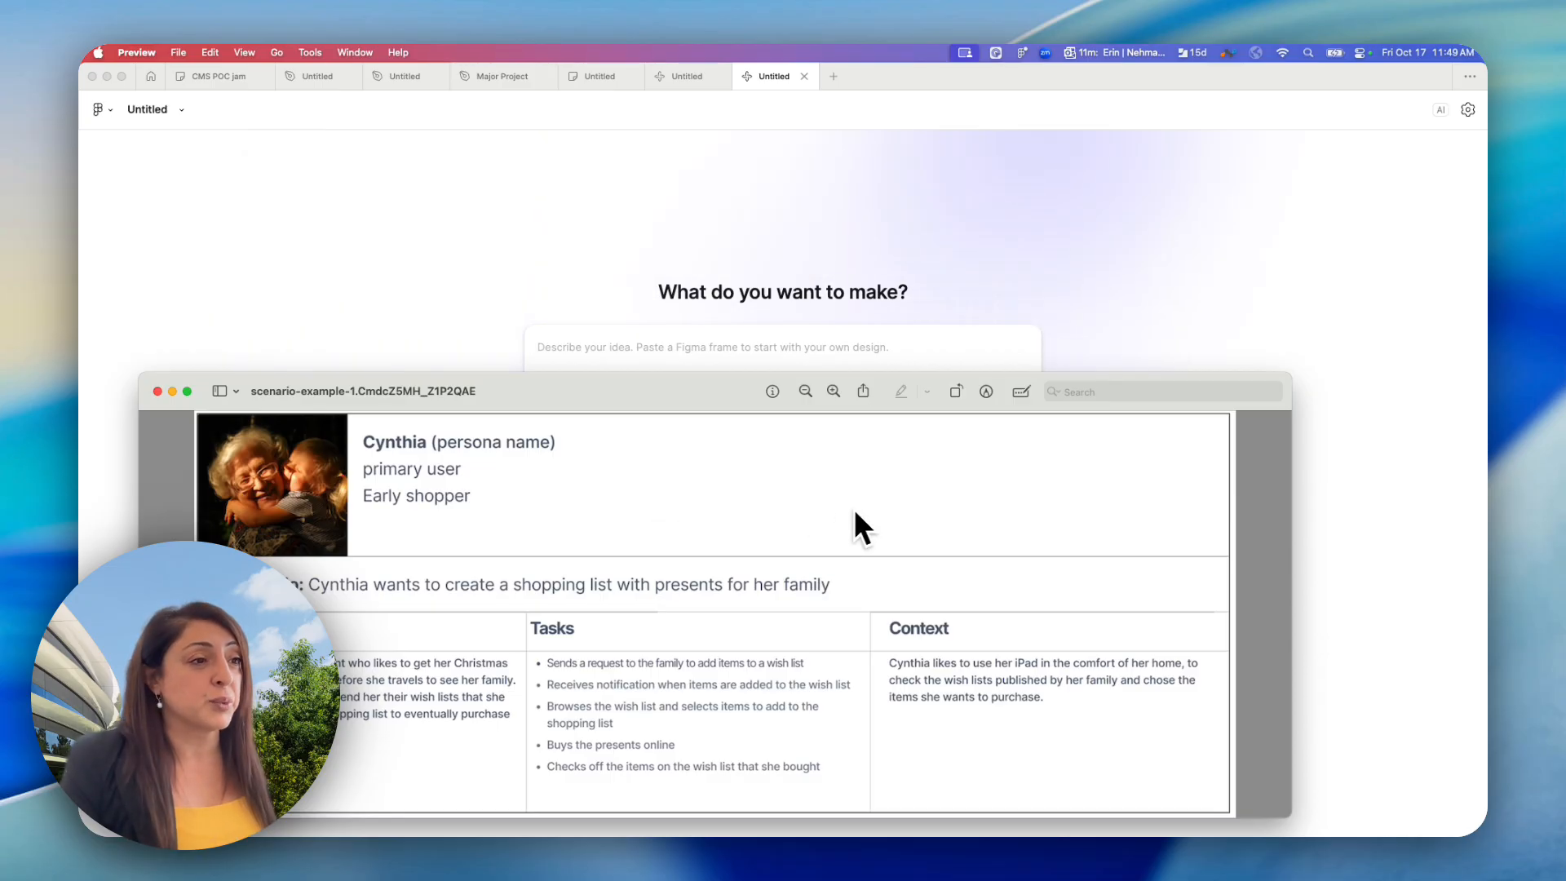
pyautogui.moveTo(419, 589)
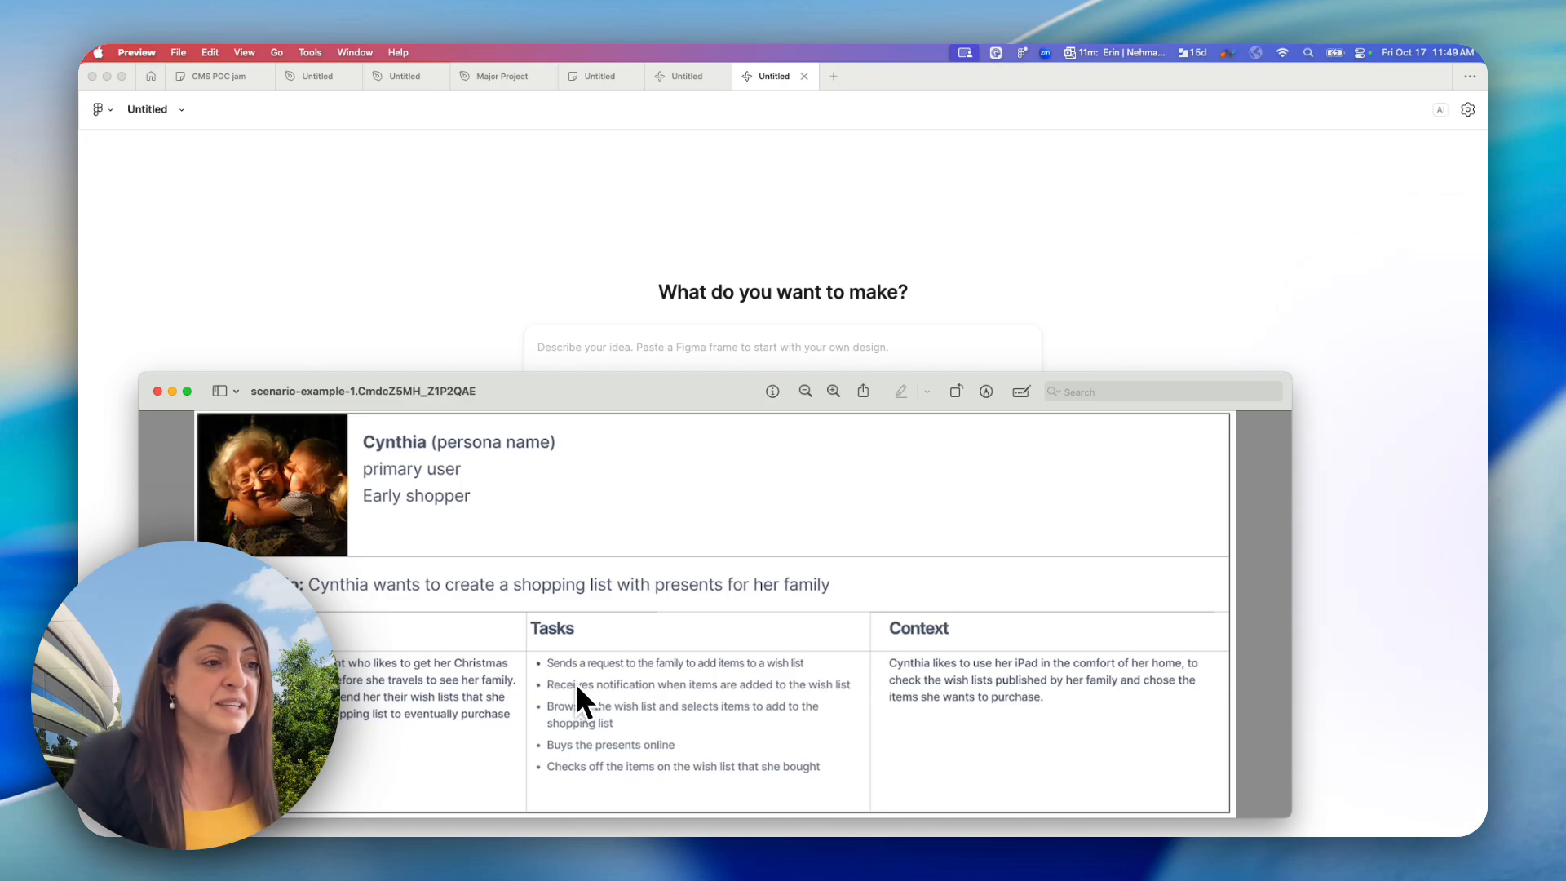
pyautogui.moveTo(518, 475)
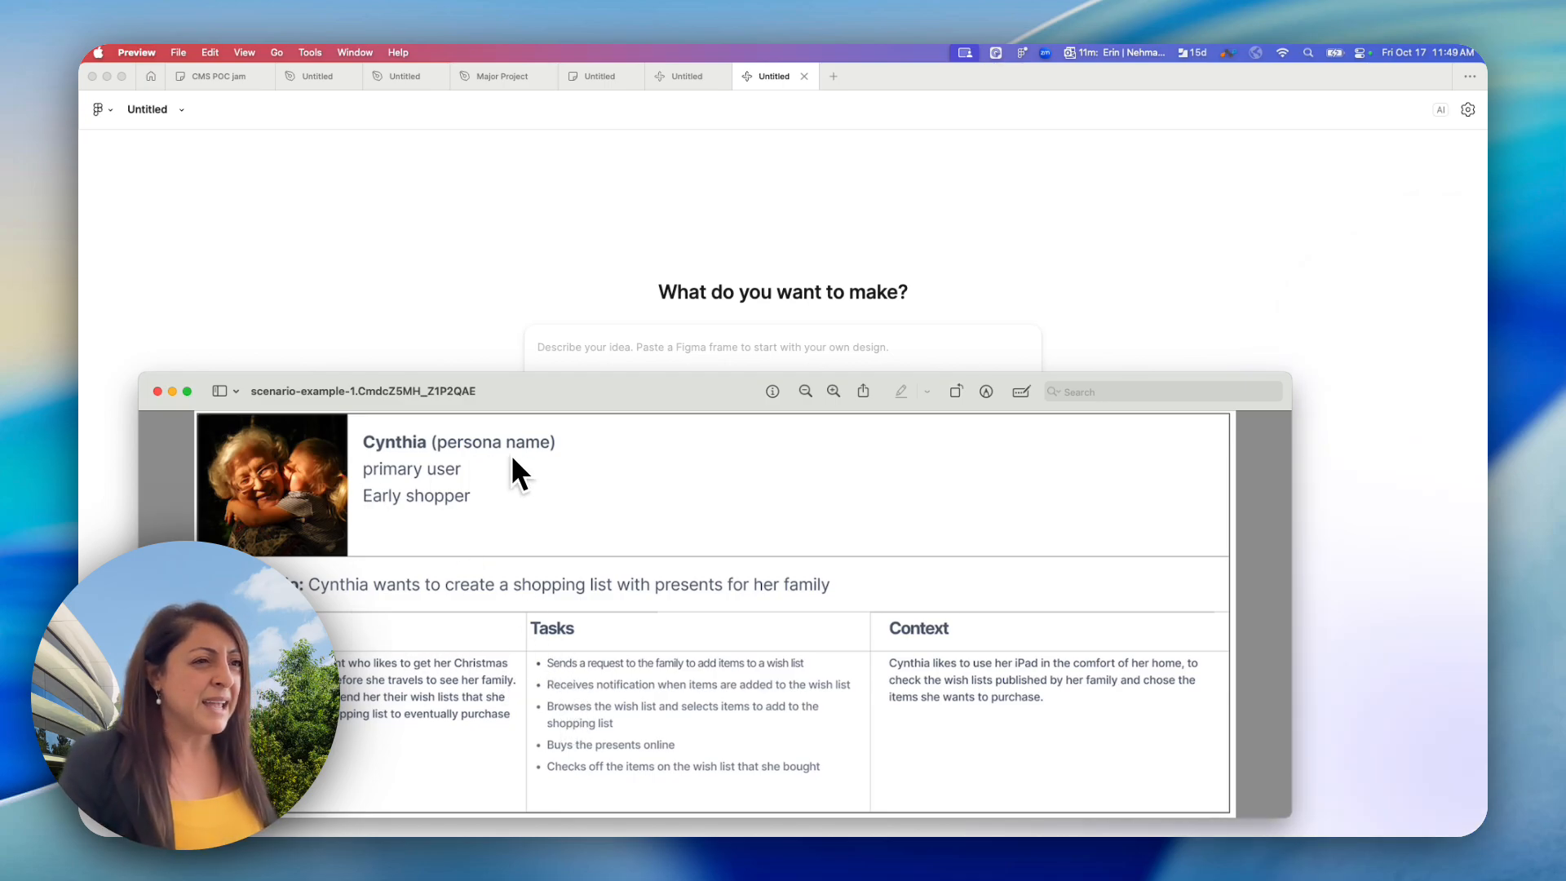
pyautogui.moveTo(528, 571)
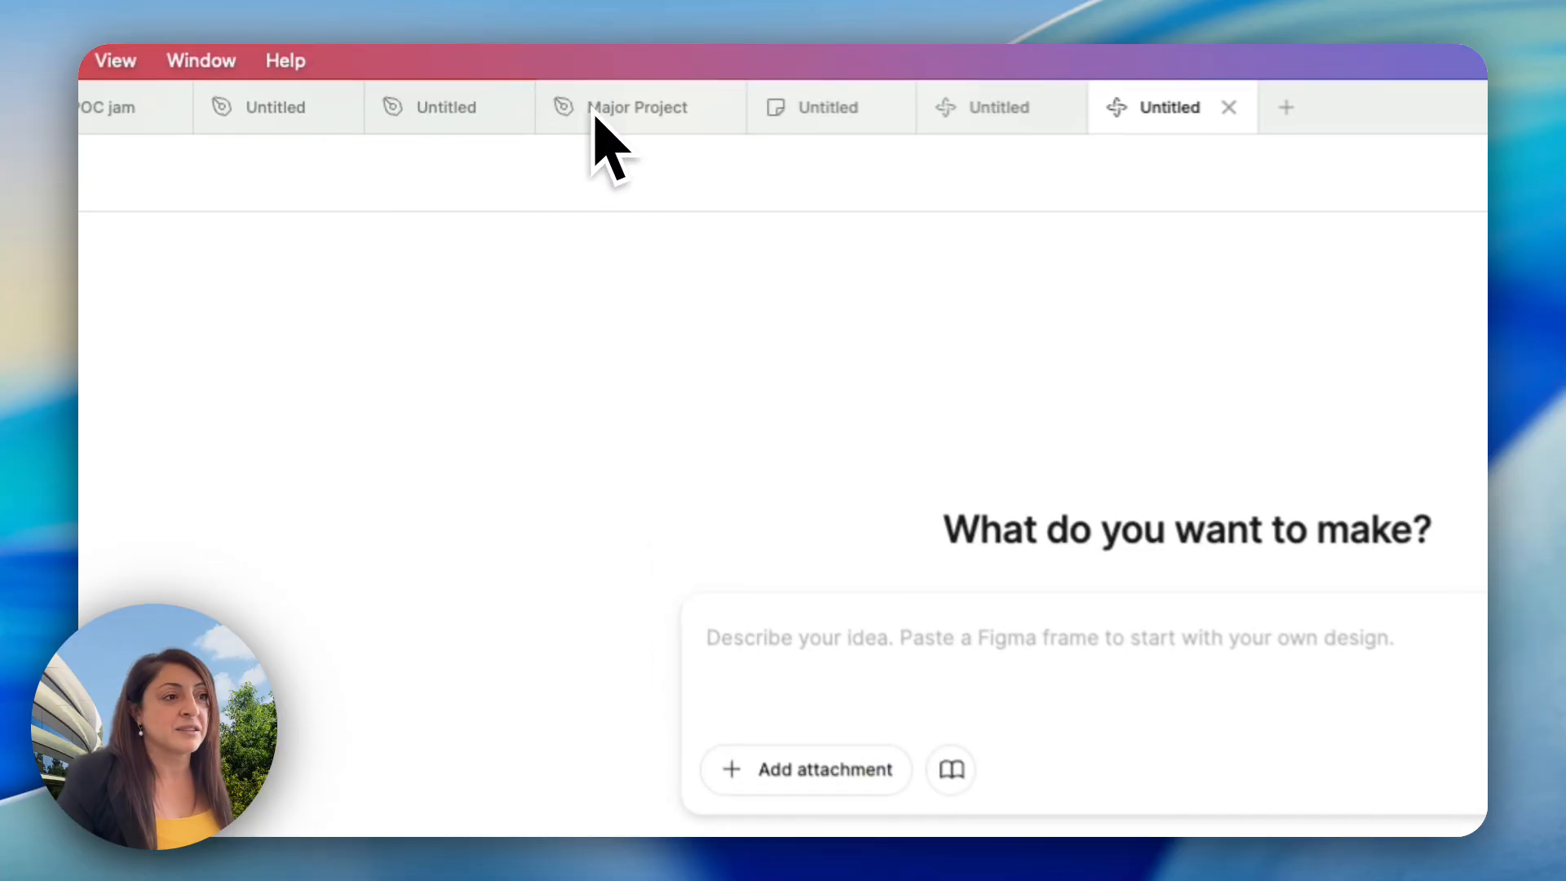
# - Bring the blank Figma Make prompt page in front of the Preview window
pyautogui.click(634, 108)
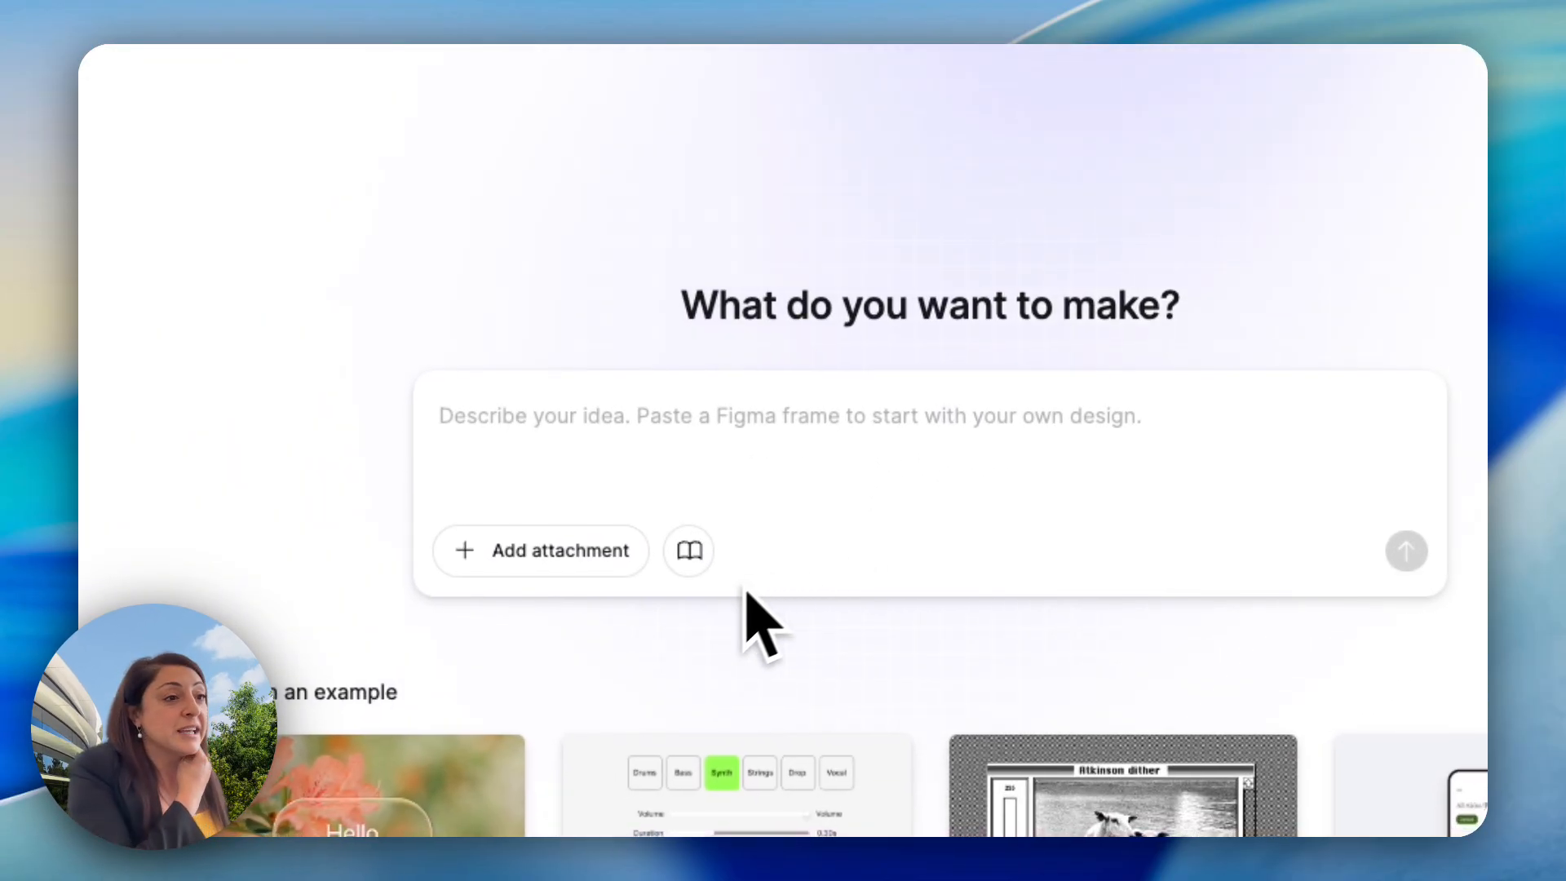
# - Start an image upload and browse the Desktop to the scenario example WebP file
pyautogui.click(539, 549)
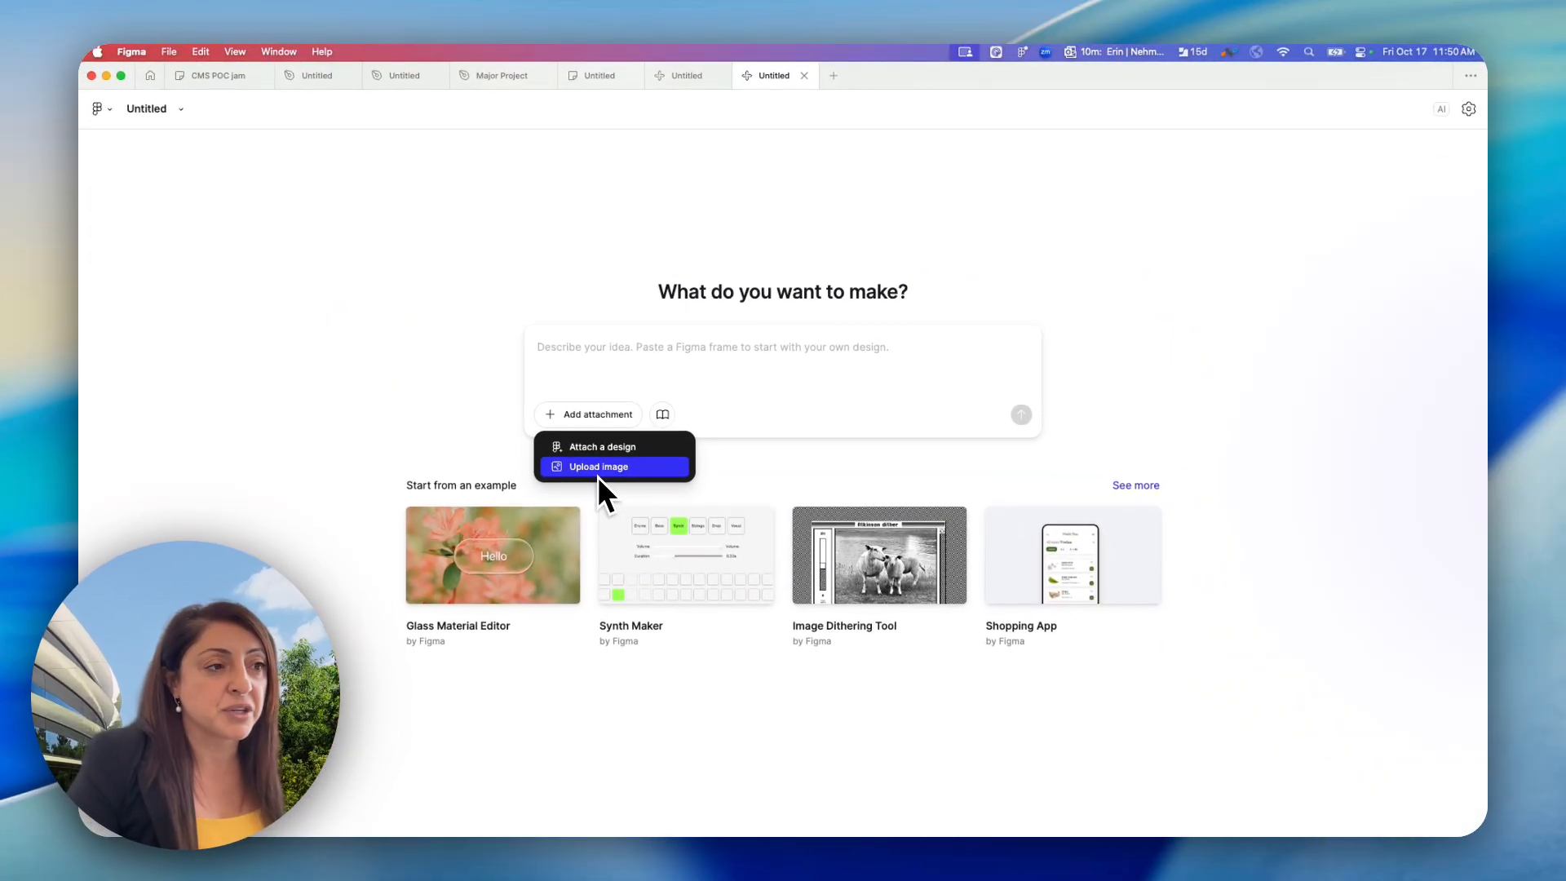
pyautogui.click(599, 467)
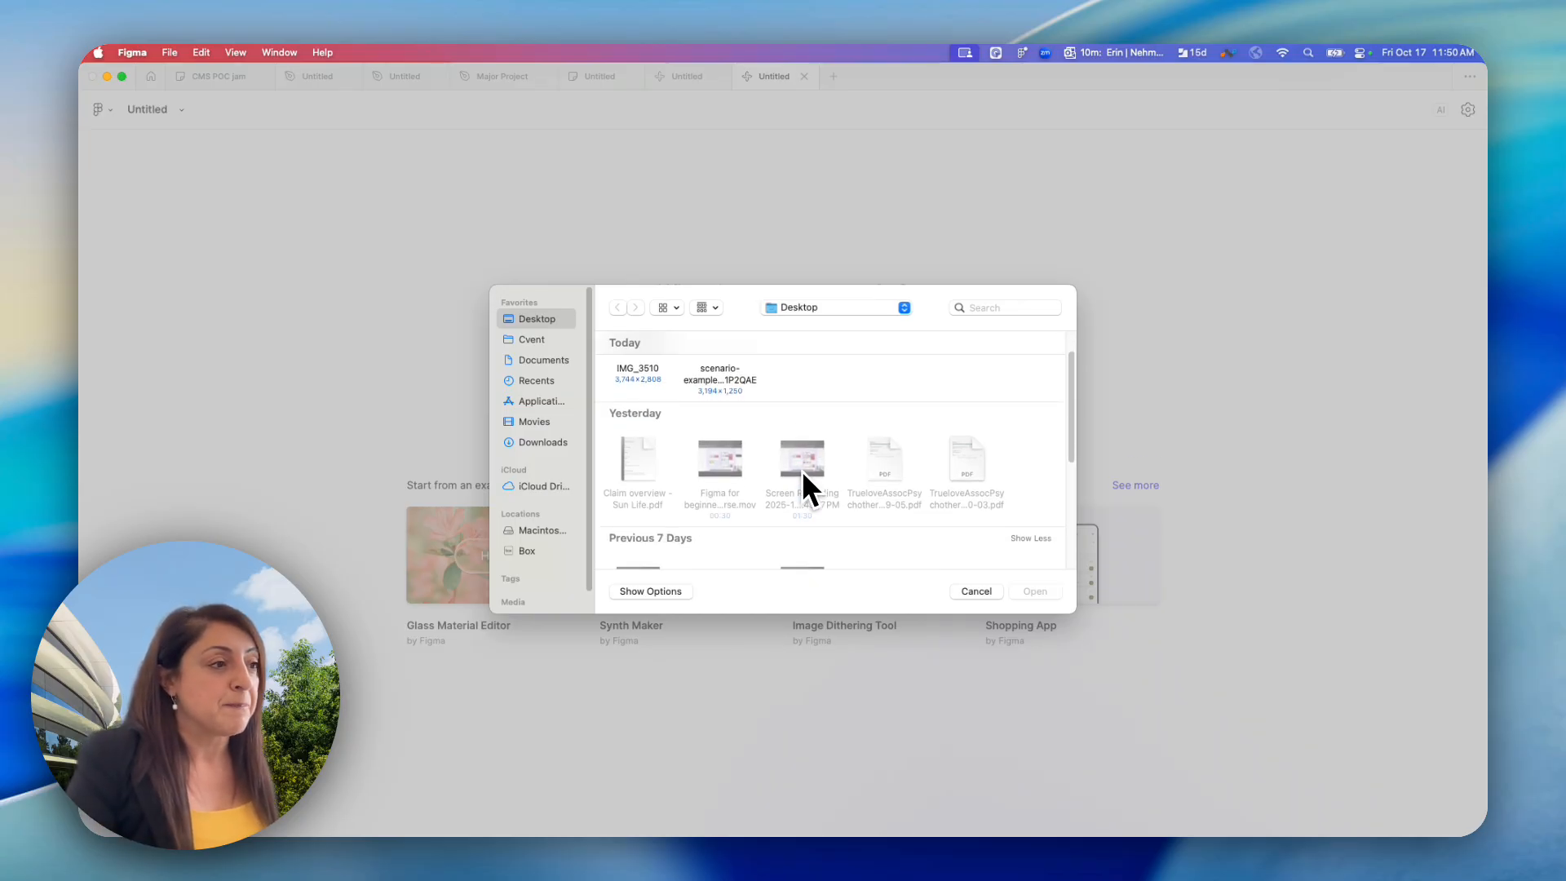
pyautogui.scroll(-3)
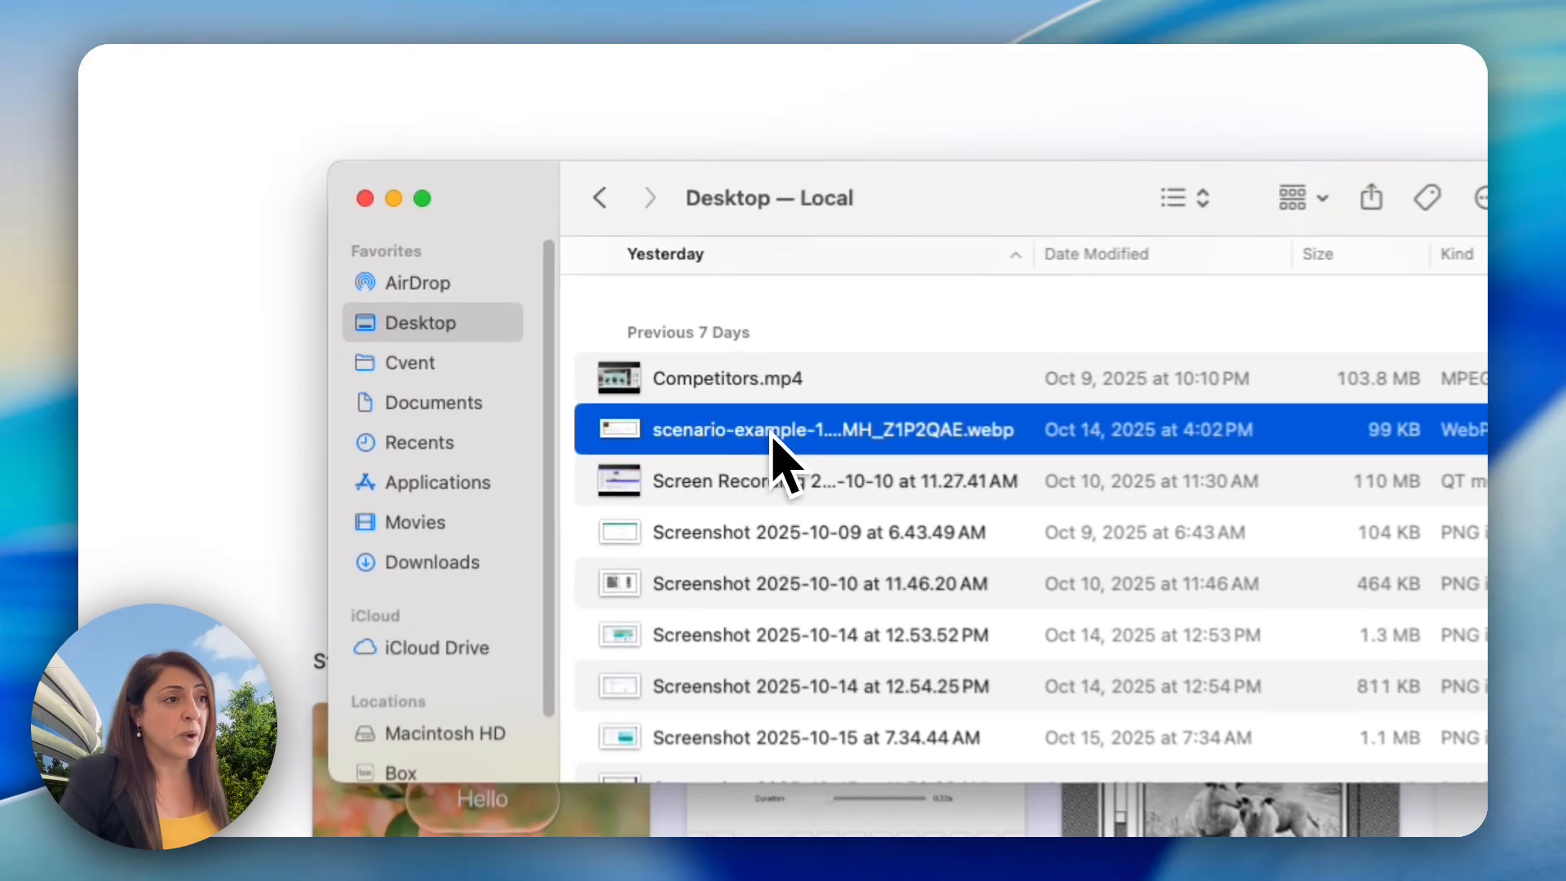
# - Export the scenario example WebP from Preview as a JPEG on the Desktop
pyautogui.doubleClick(809, 429)
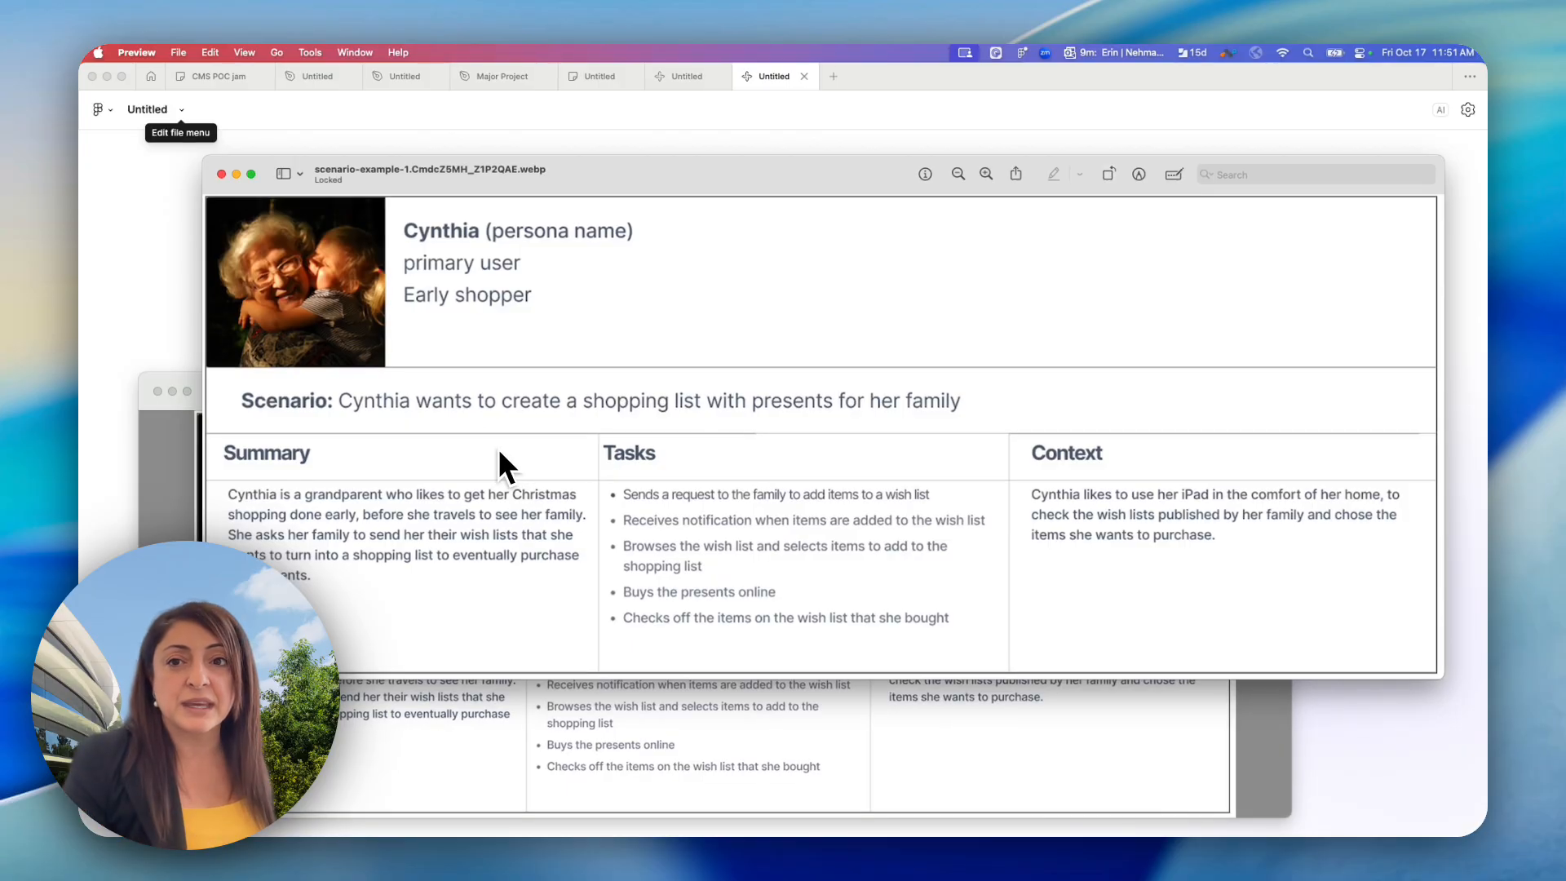
pyautogui.moveTo(205, 90)
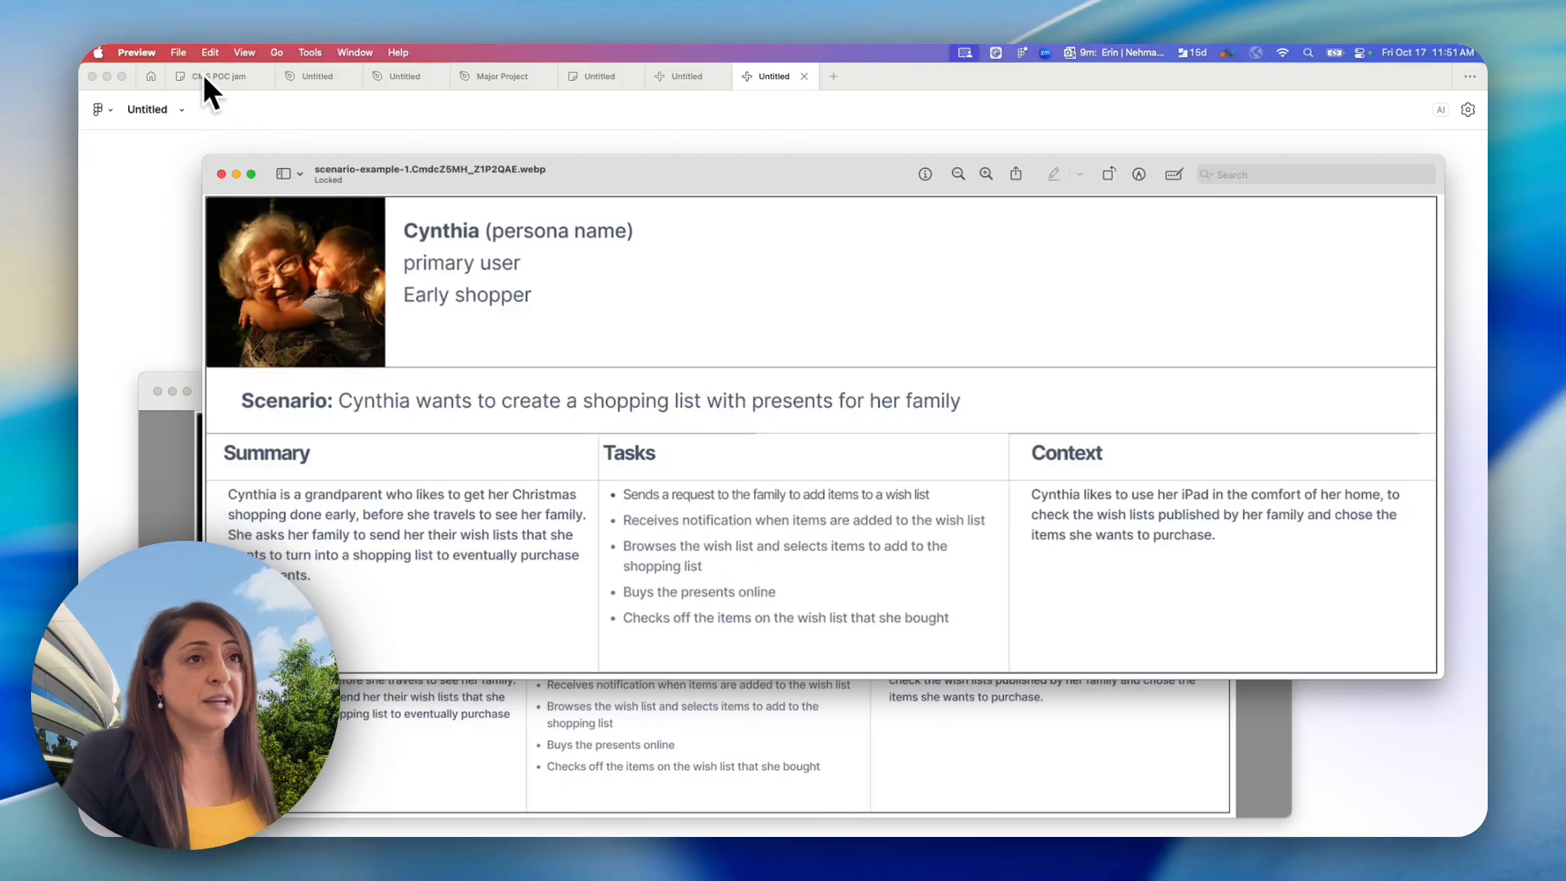
pyautogui.click(178, 52)
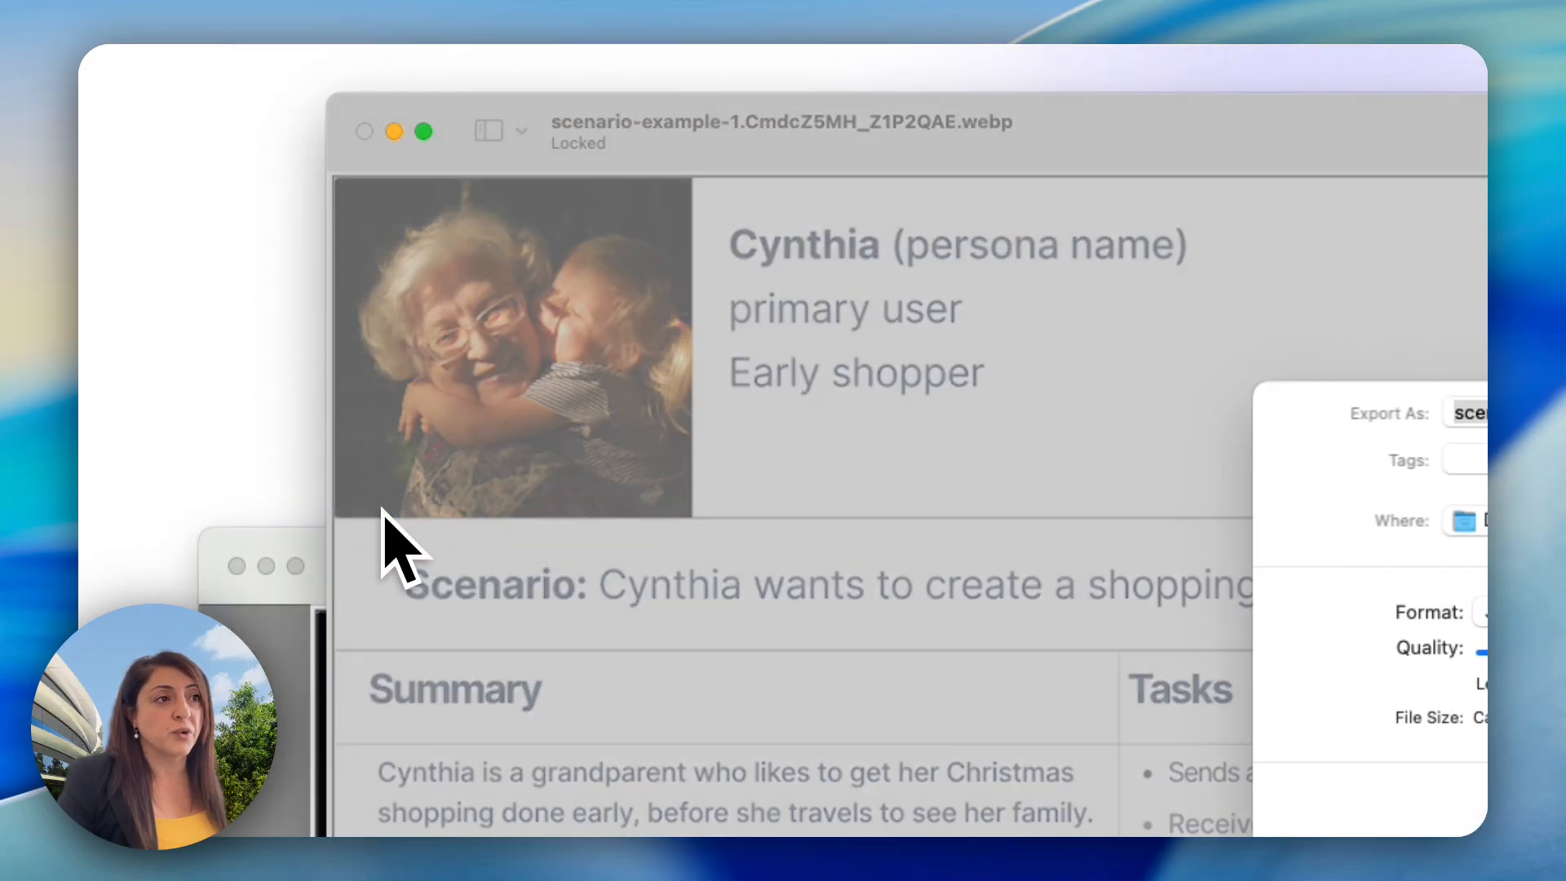
pyautogui.click(1083, 450)
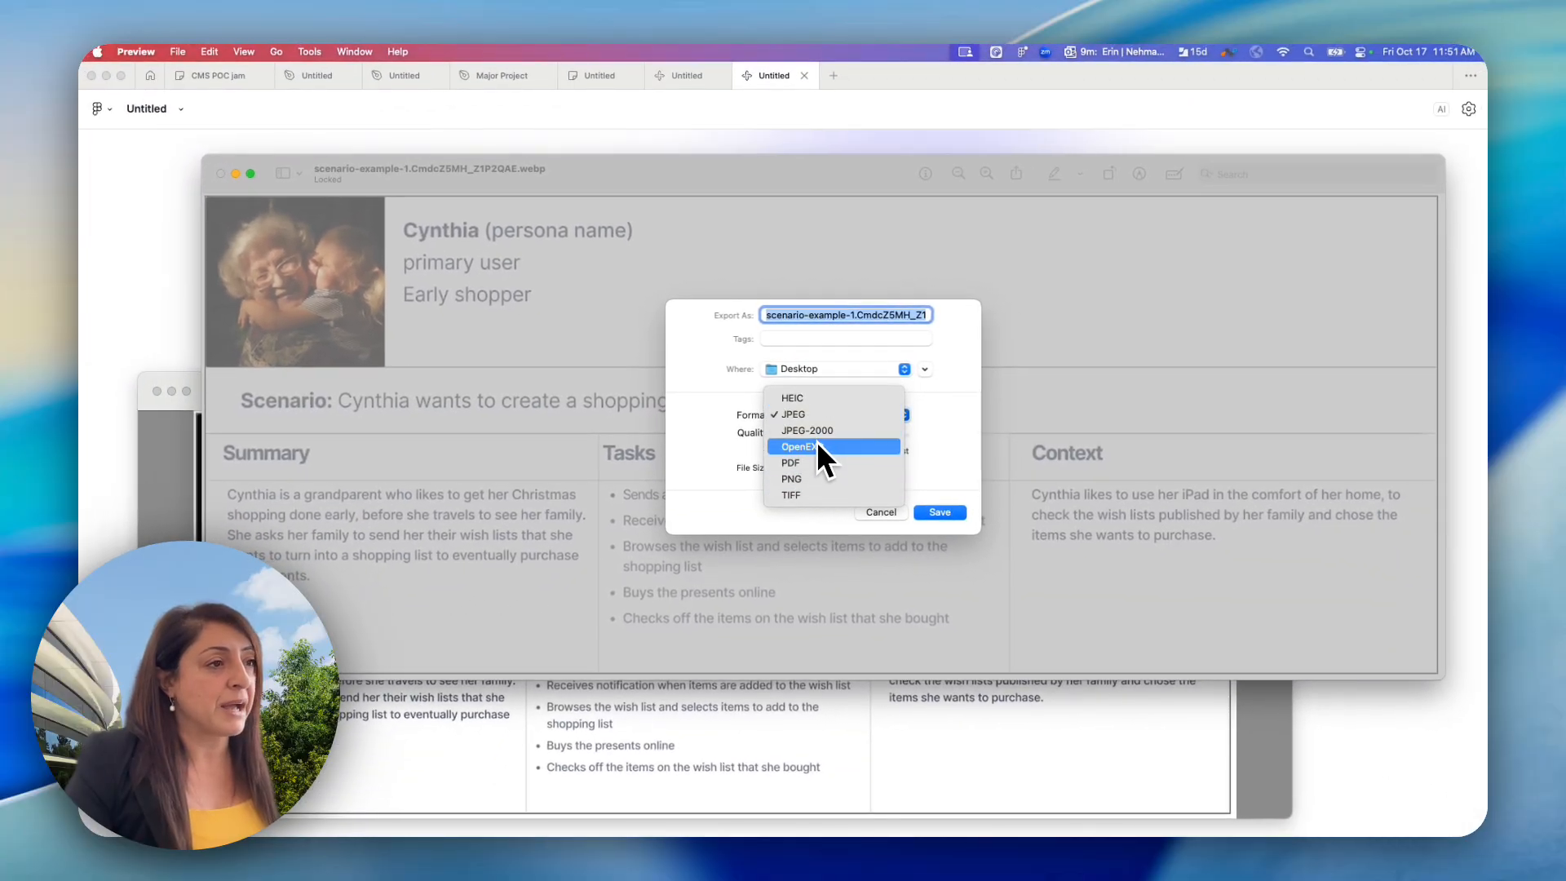
pyautogui.click(793, 413)
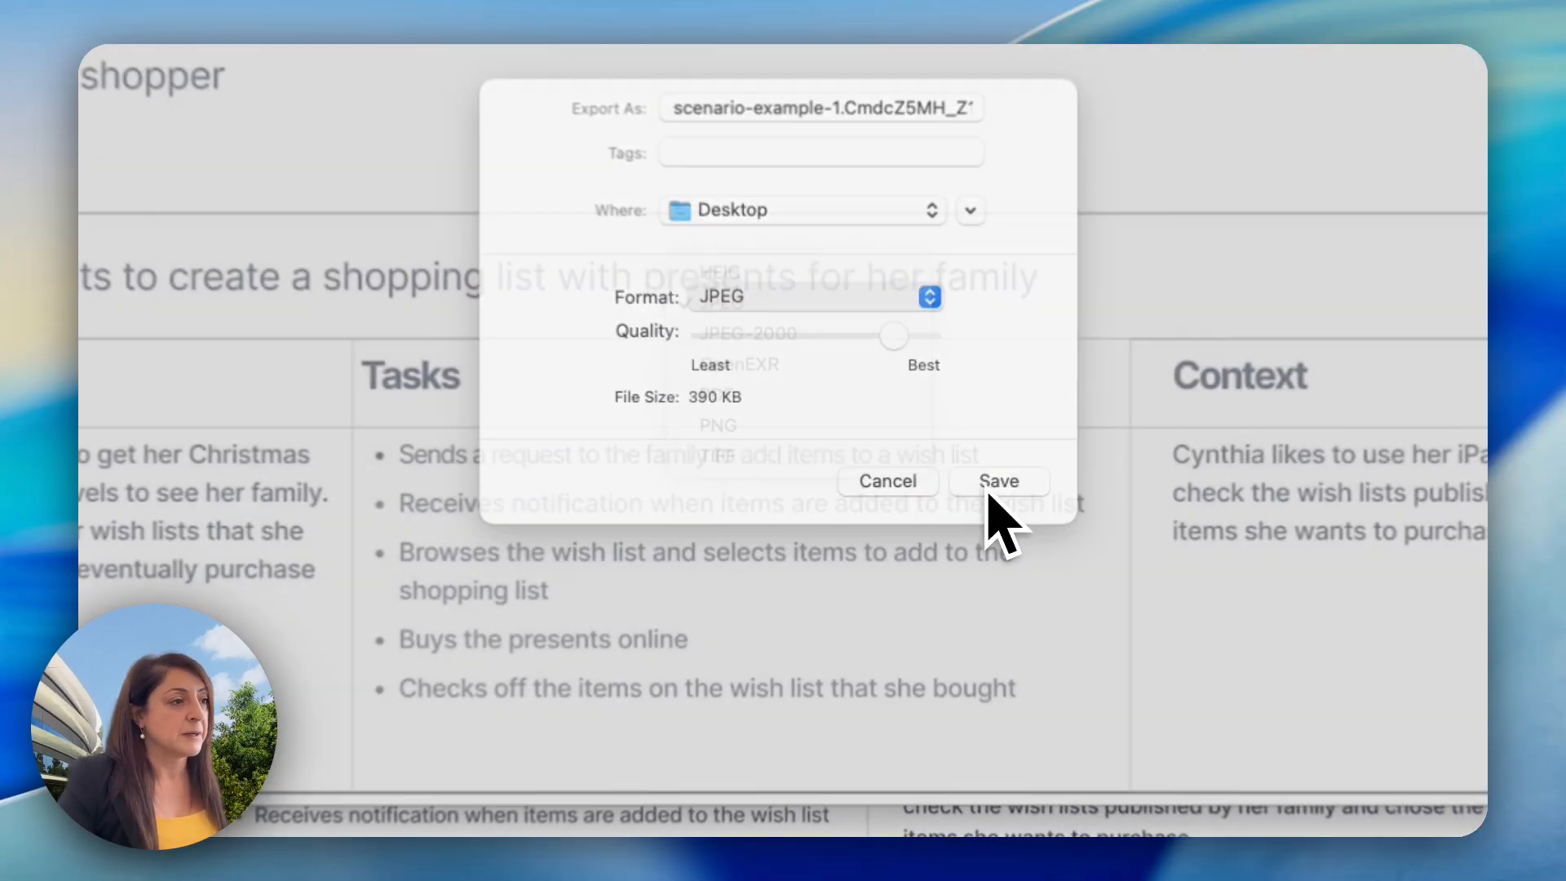
pyautogui.click(998, 480)
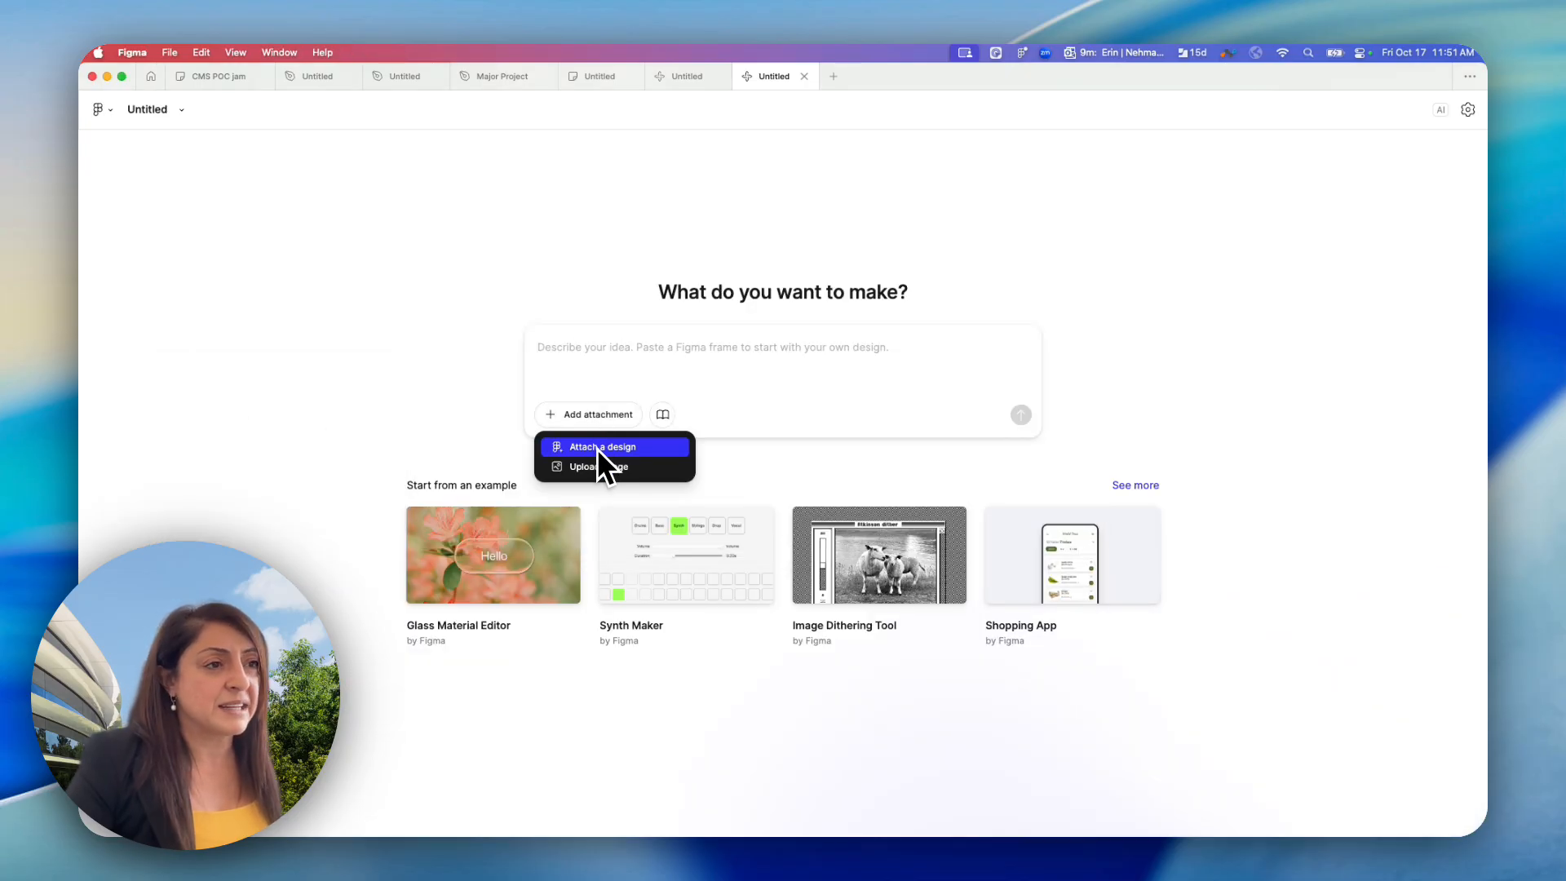
# - Upload the exported scenario JPEG so Make generates the Cynthia persona card
pyautogui.click(590, 467)
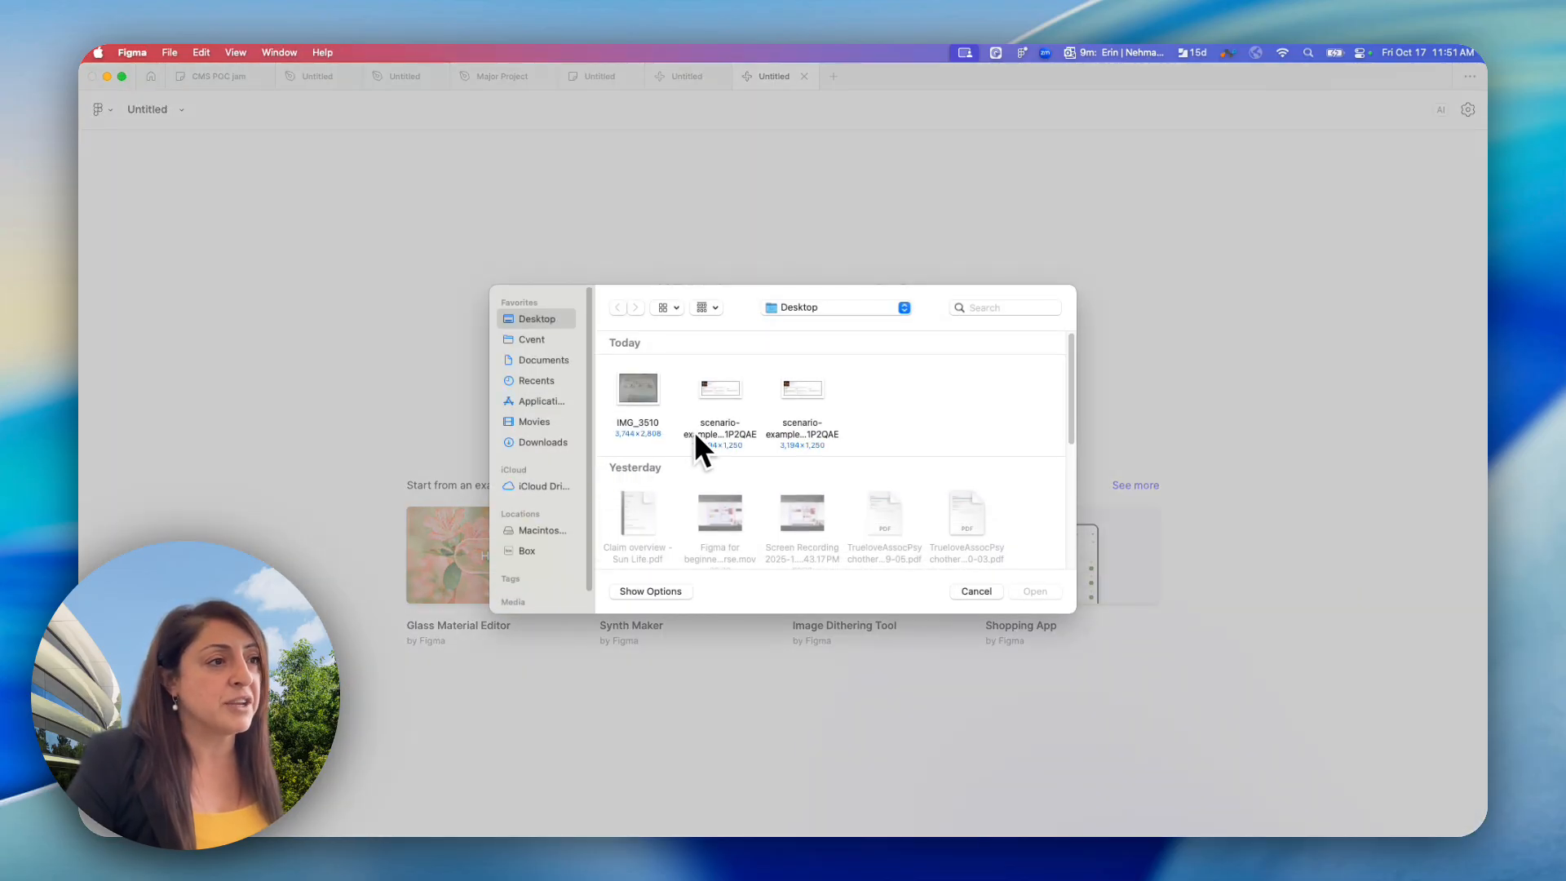
pyautogui.click(719, 388)
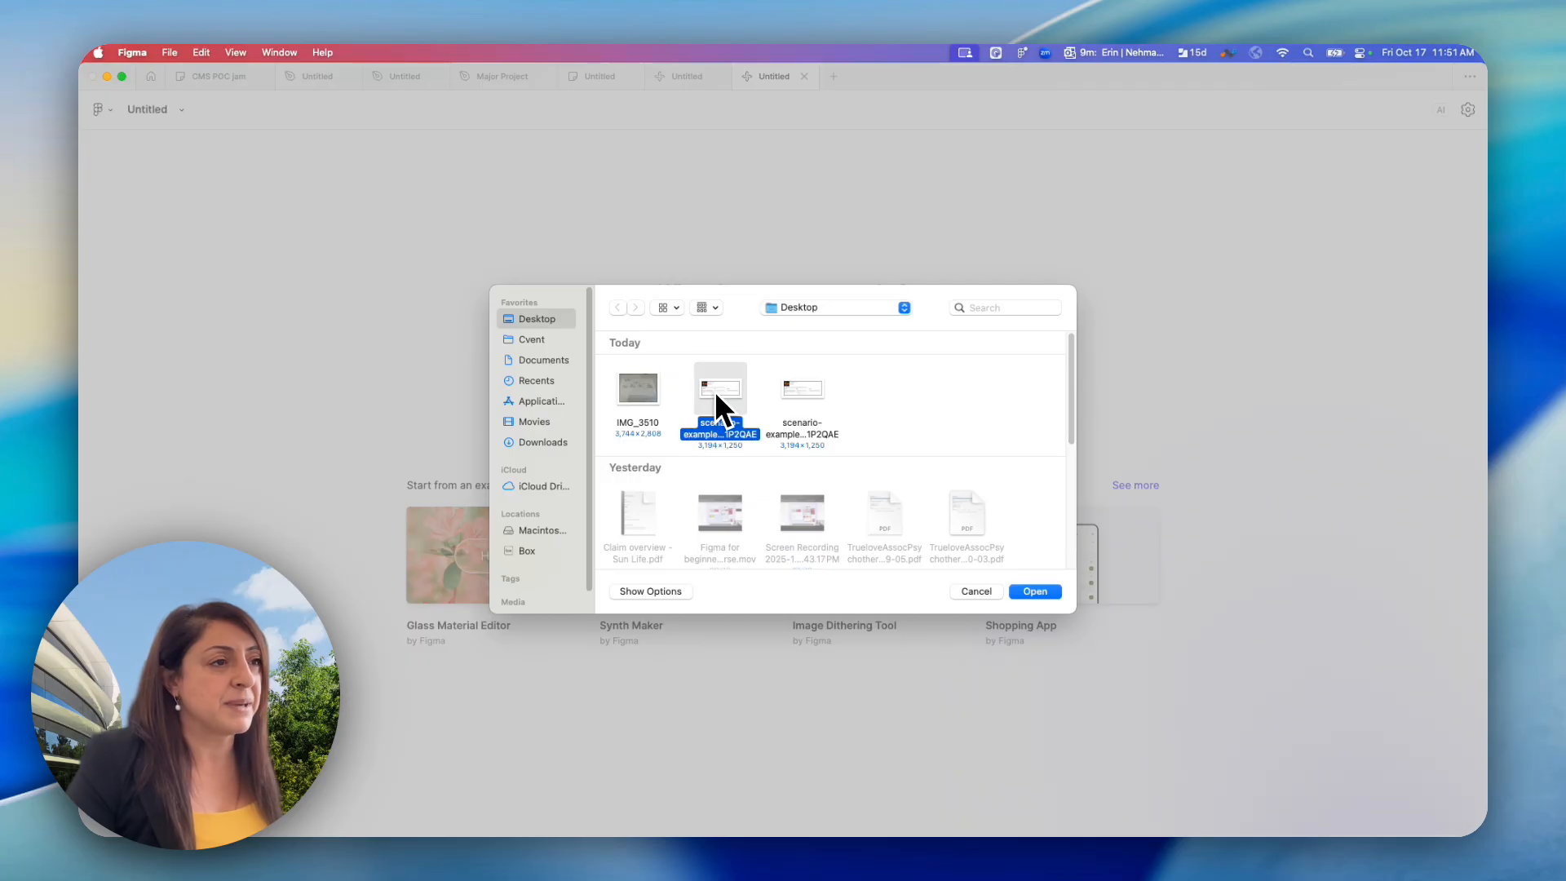
pyautogui.click(975, 590)
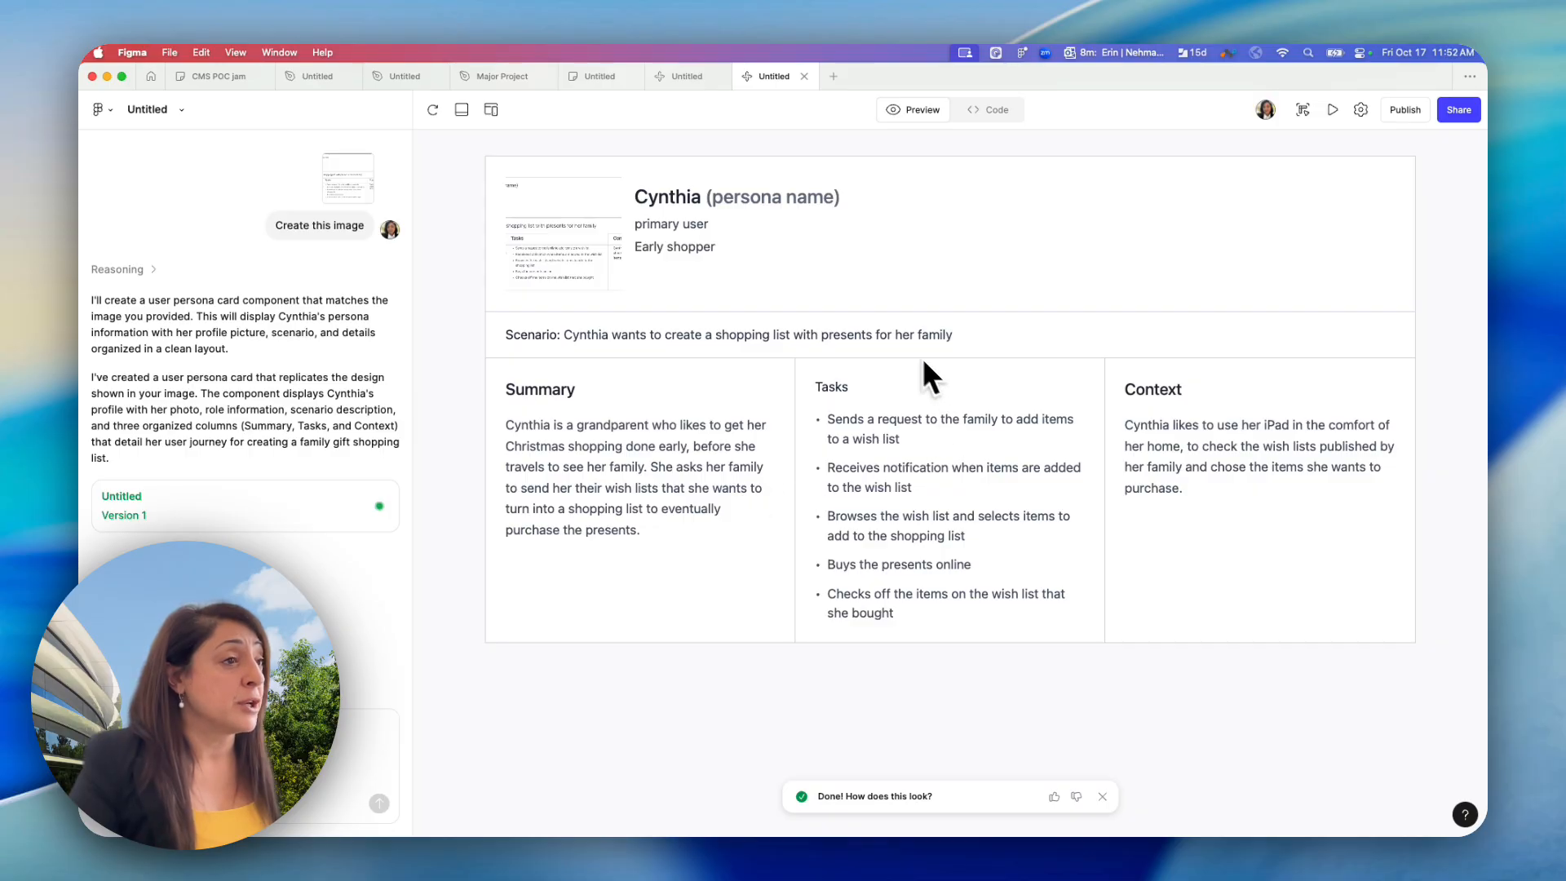
pyautogui.moveTo(683, 377)
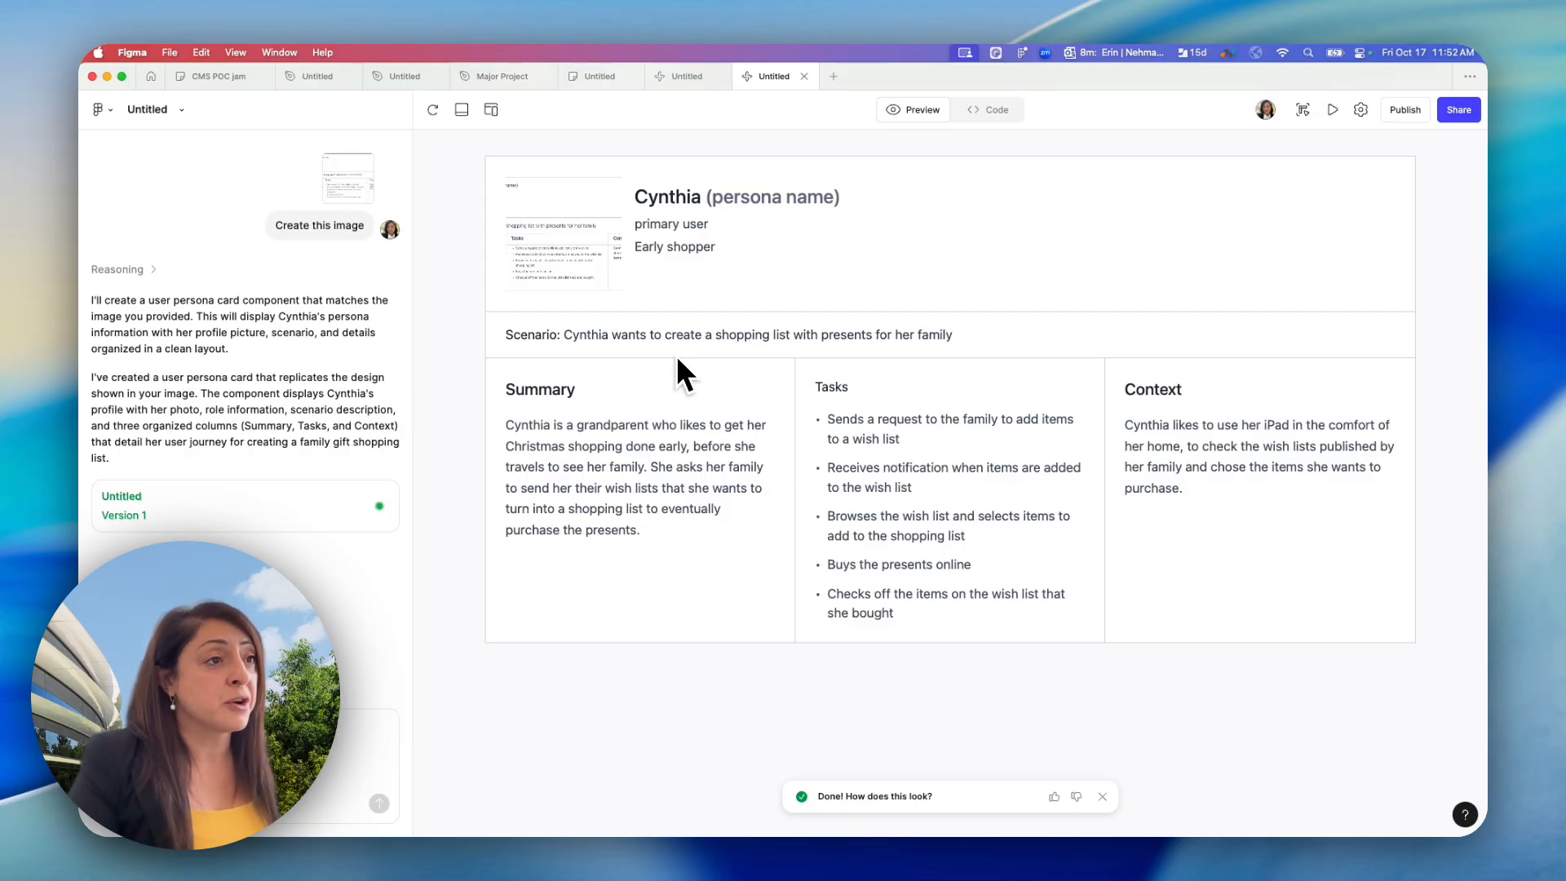
pyautogui.moveTo(744, 333)
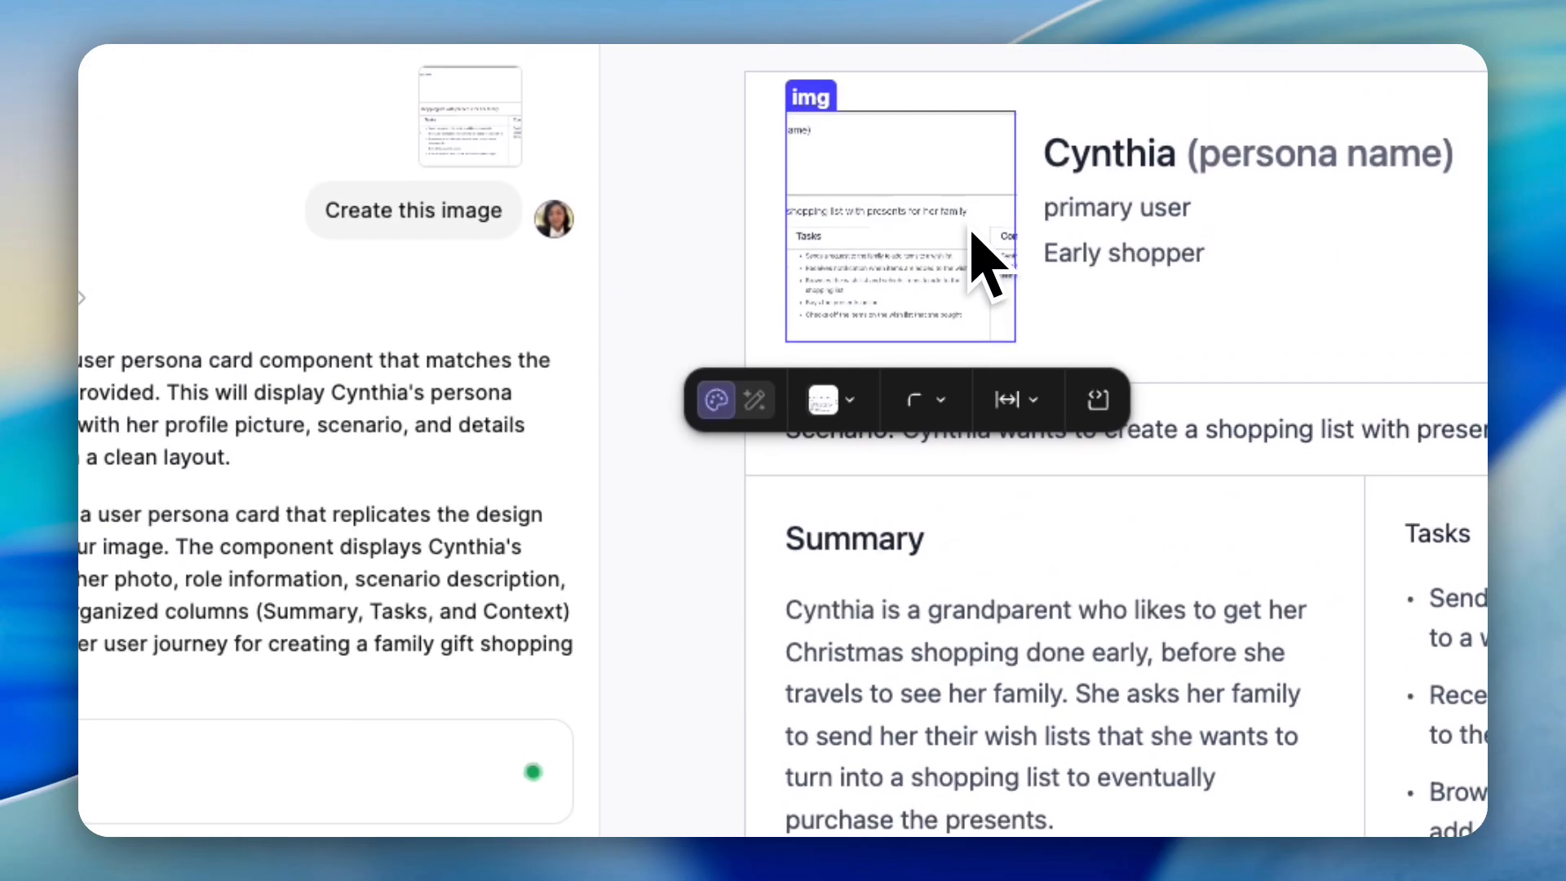
# - Send the prompt 'replace with a professional female image' for the persona photo
pyautogui.write('replace with a professional female image')
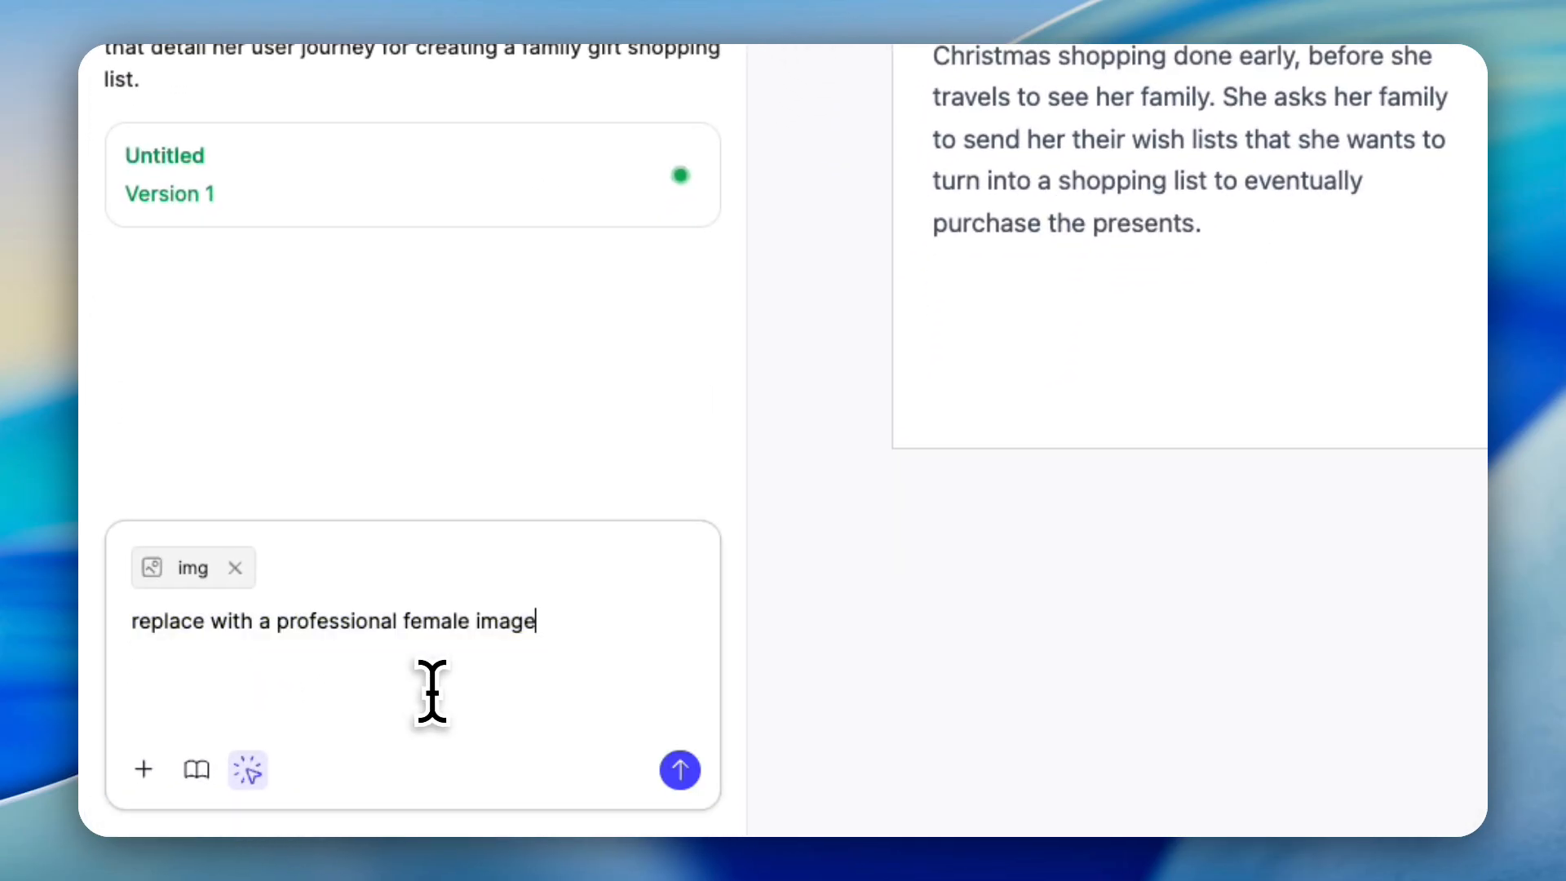
pyautogui.moveTo(522, 673)
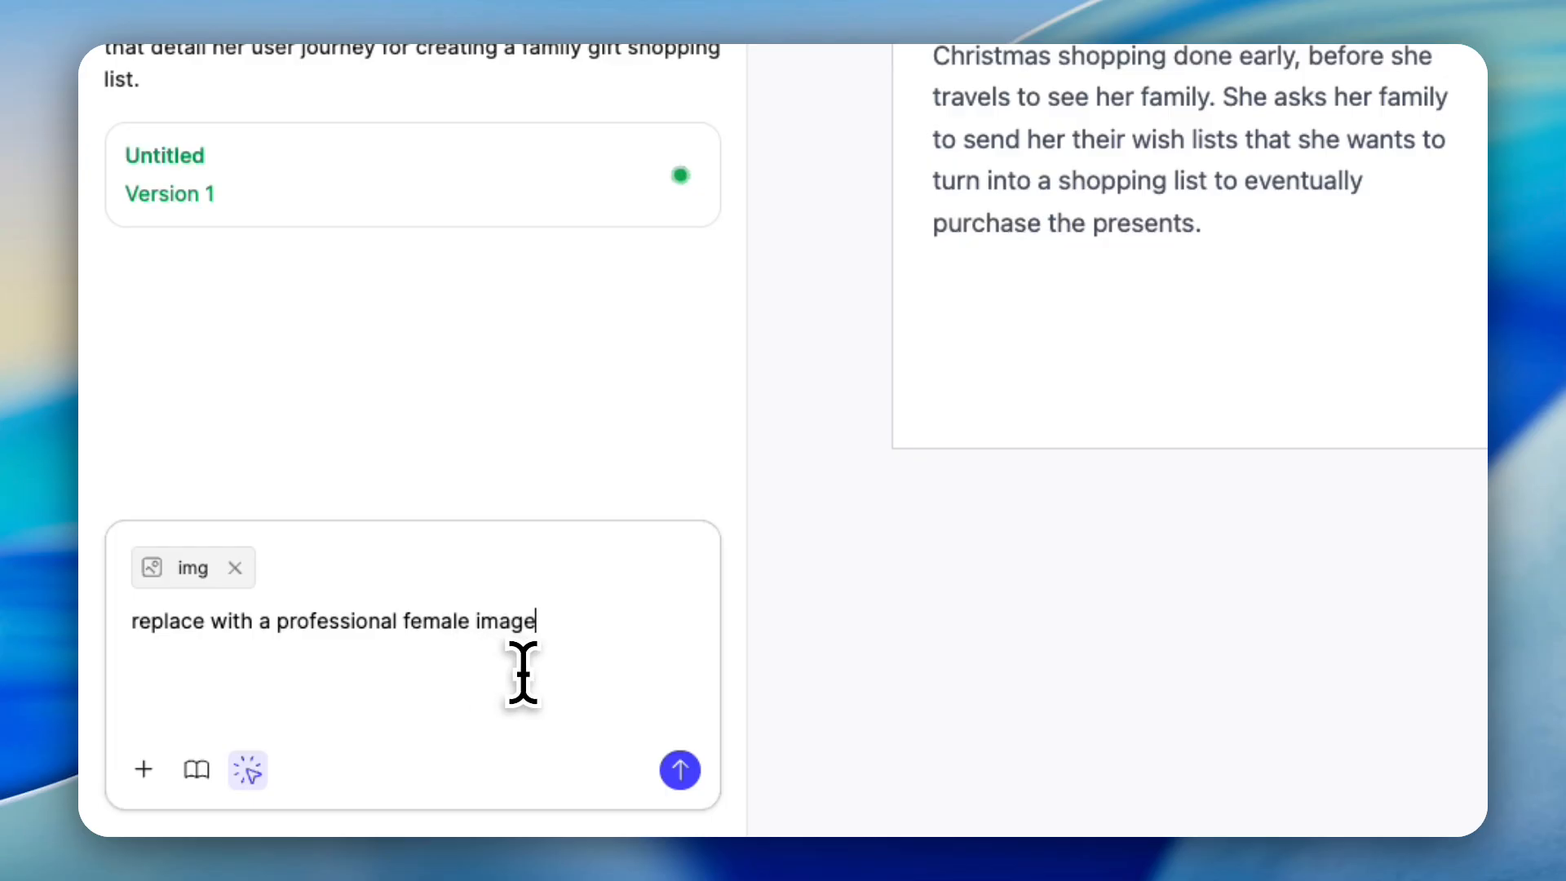
pyautogui.click(678, 768)
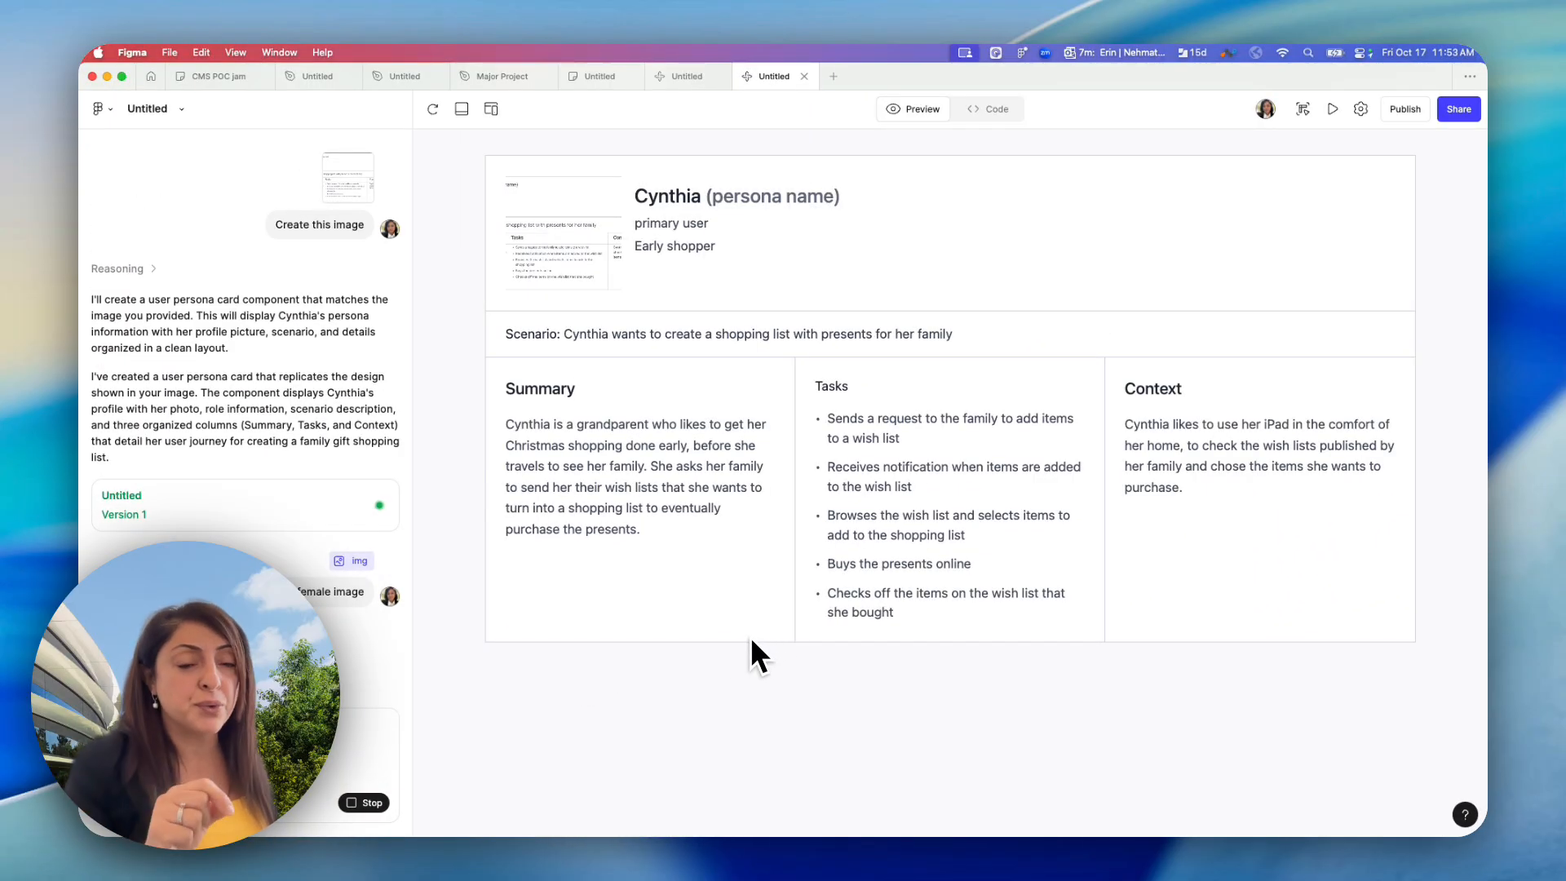
pyautogui.moveTo(767, 501)
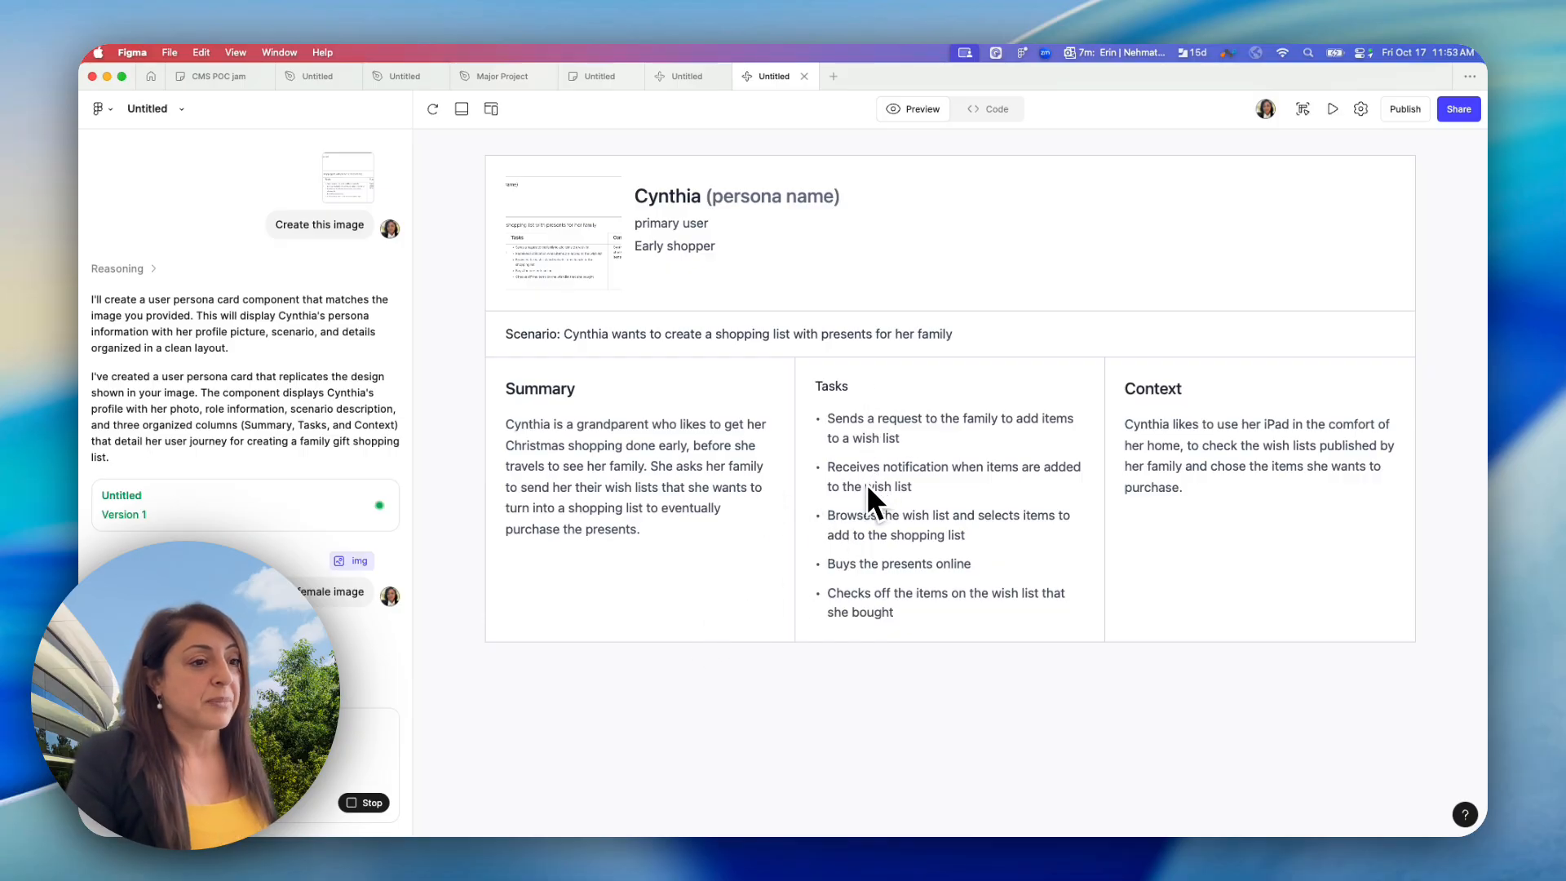
pyautogui.moveTo(645, 212)
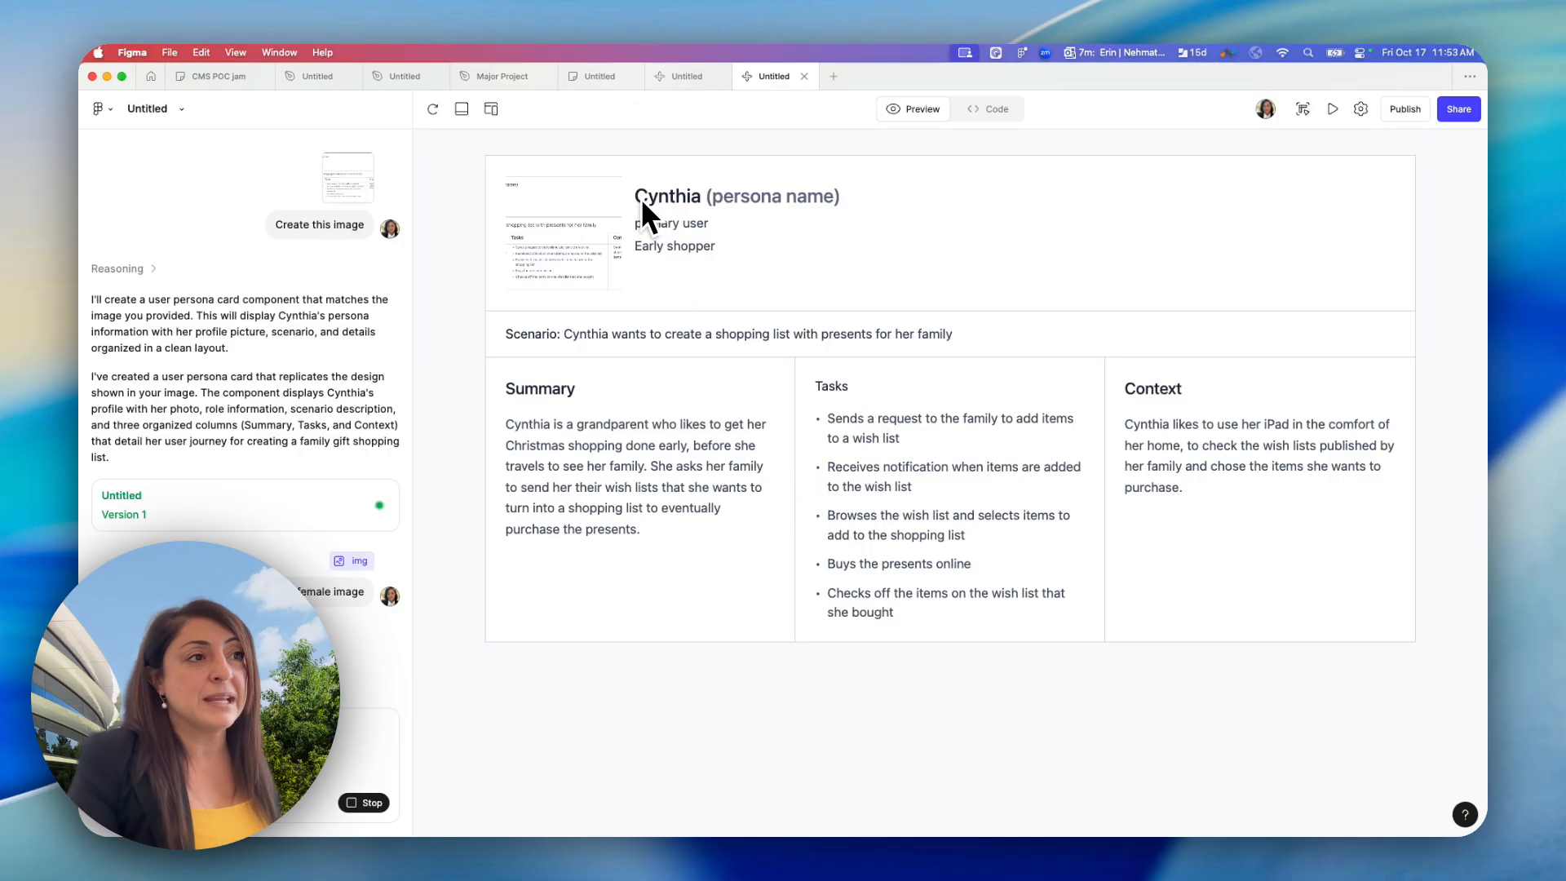
pyautogui.moveTo(584, 292)
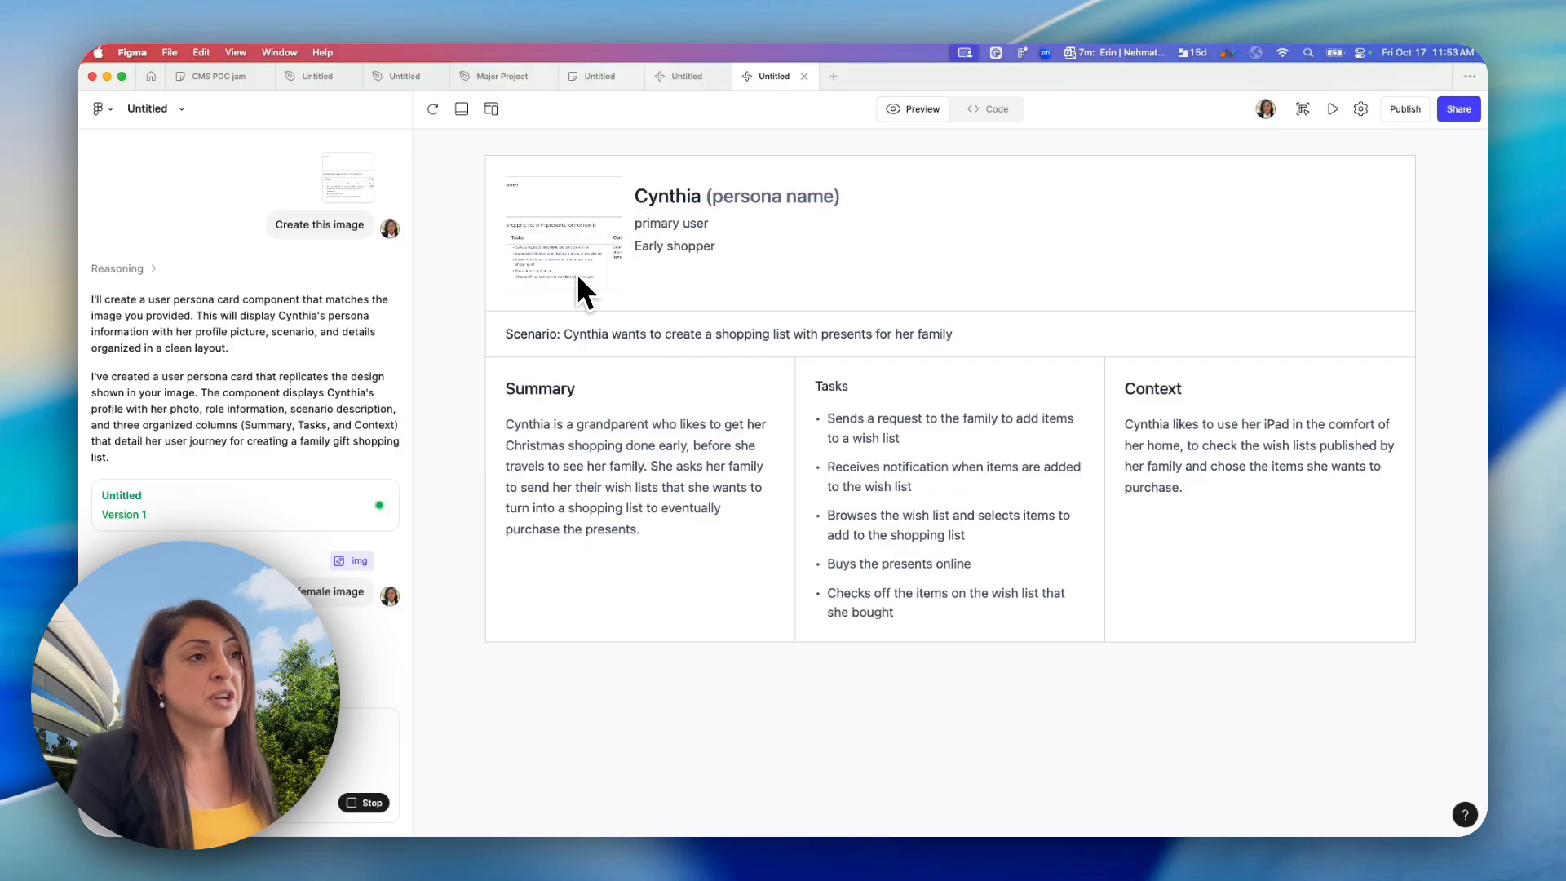
pyautogui.moveTo(614, 292)
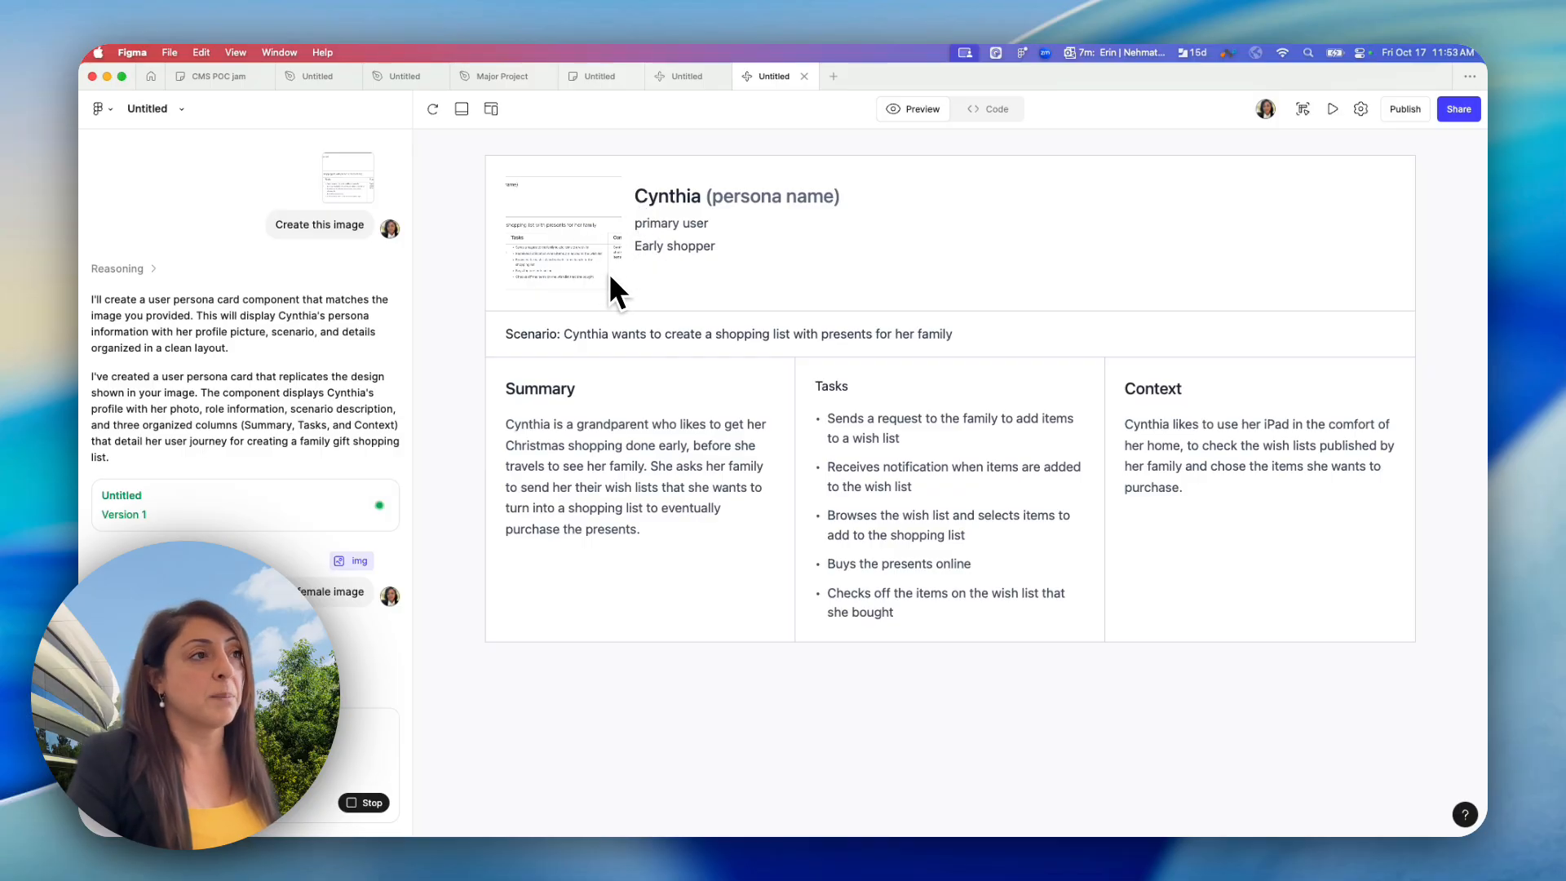
pyautogui.moveTo(734, 259)
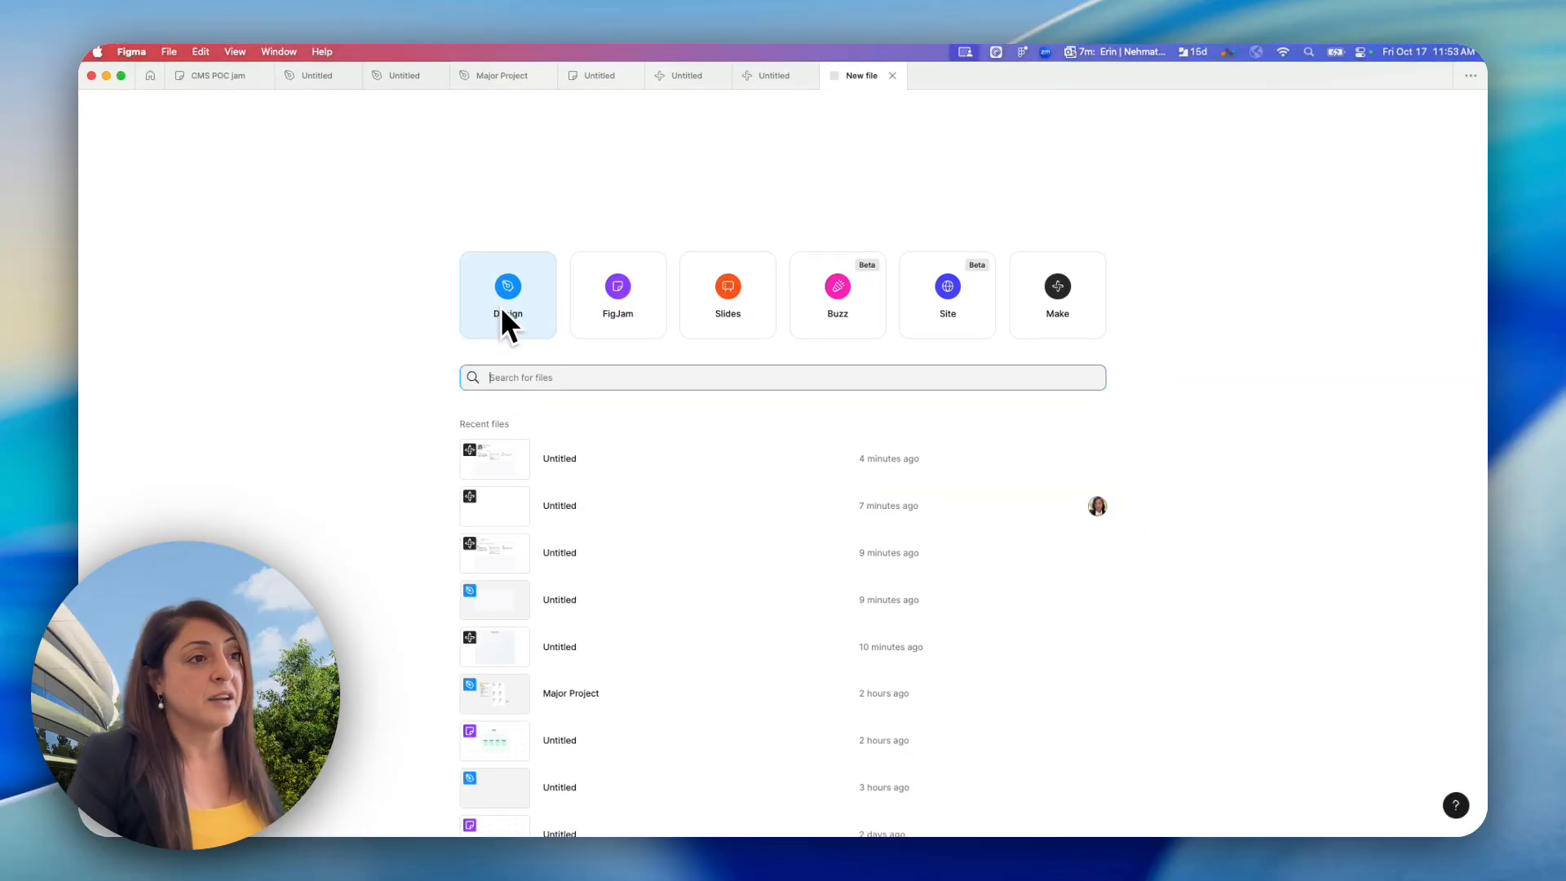
# - Create a new Design file and copy the persona card design from Make
pyautogui.click(507, 296)
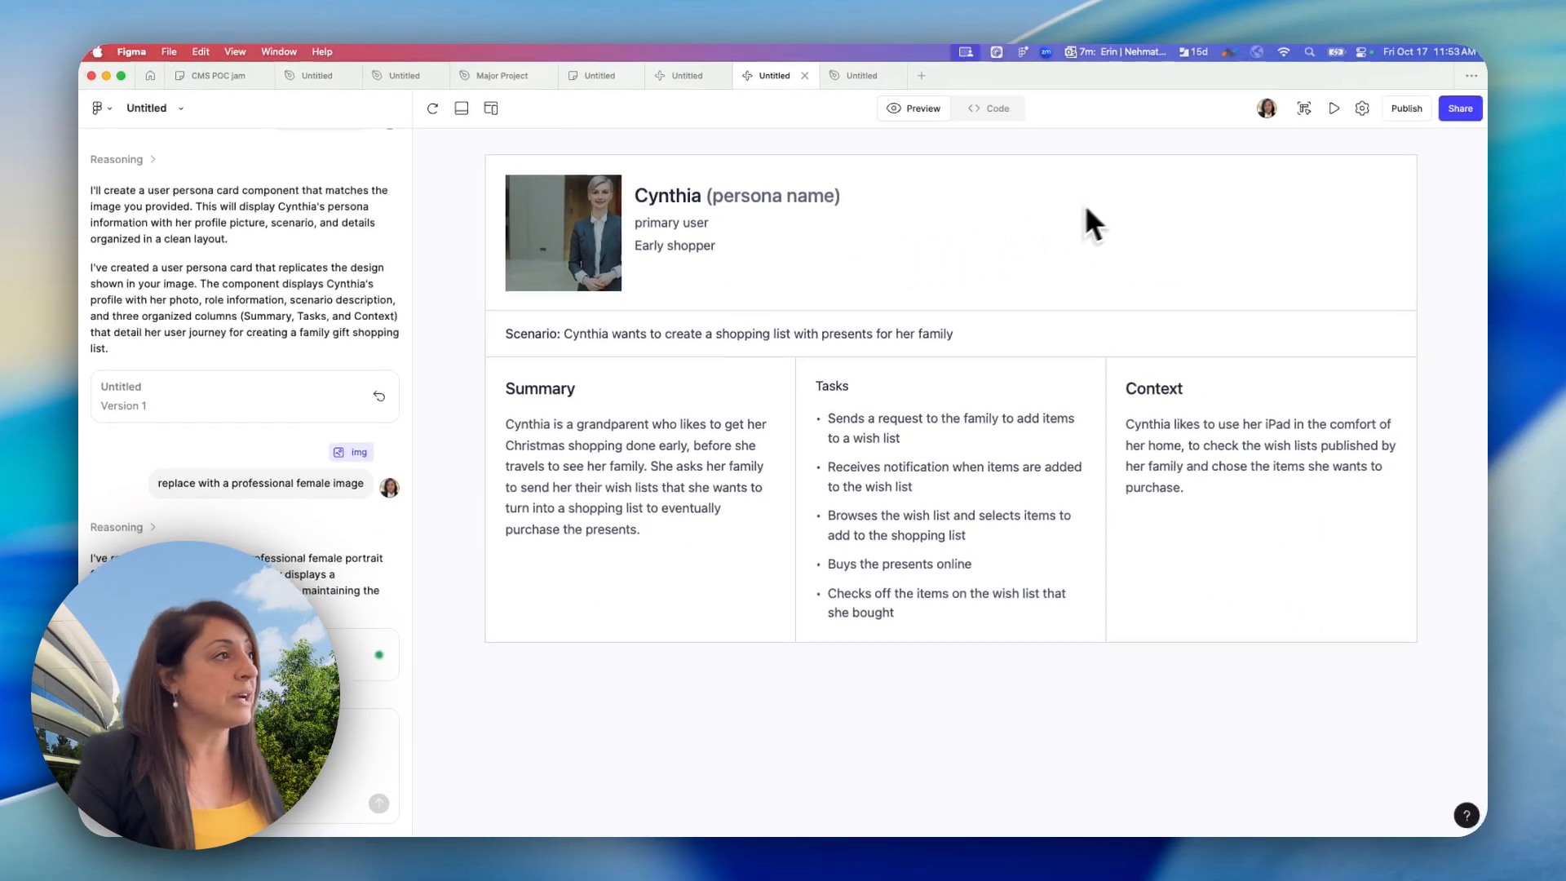
pyautogui.moveTo(1303, 110)
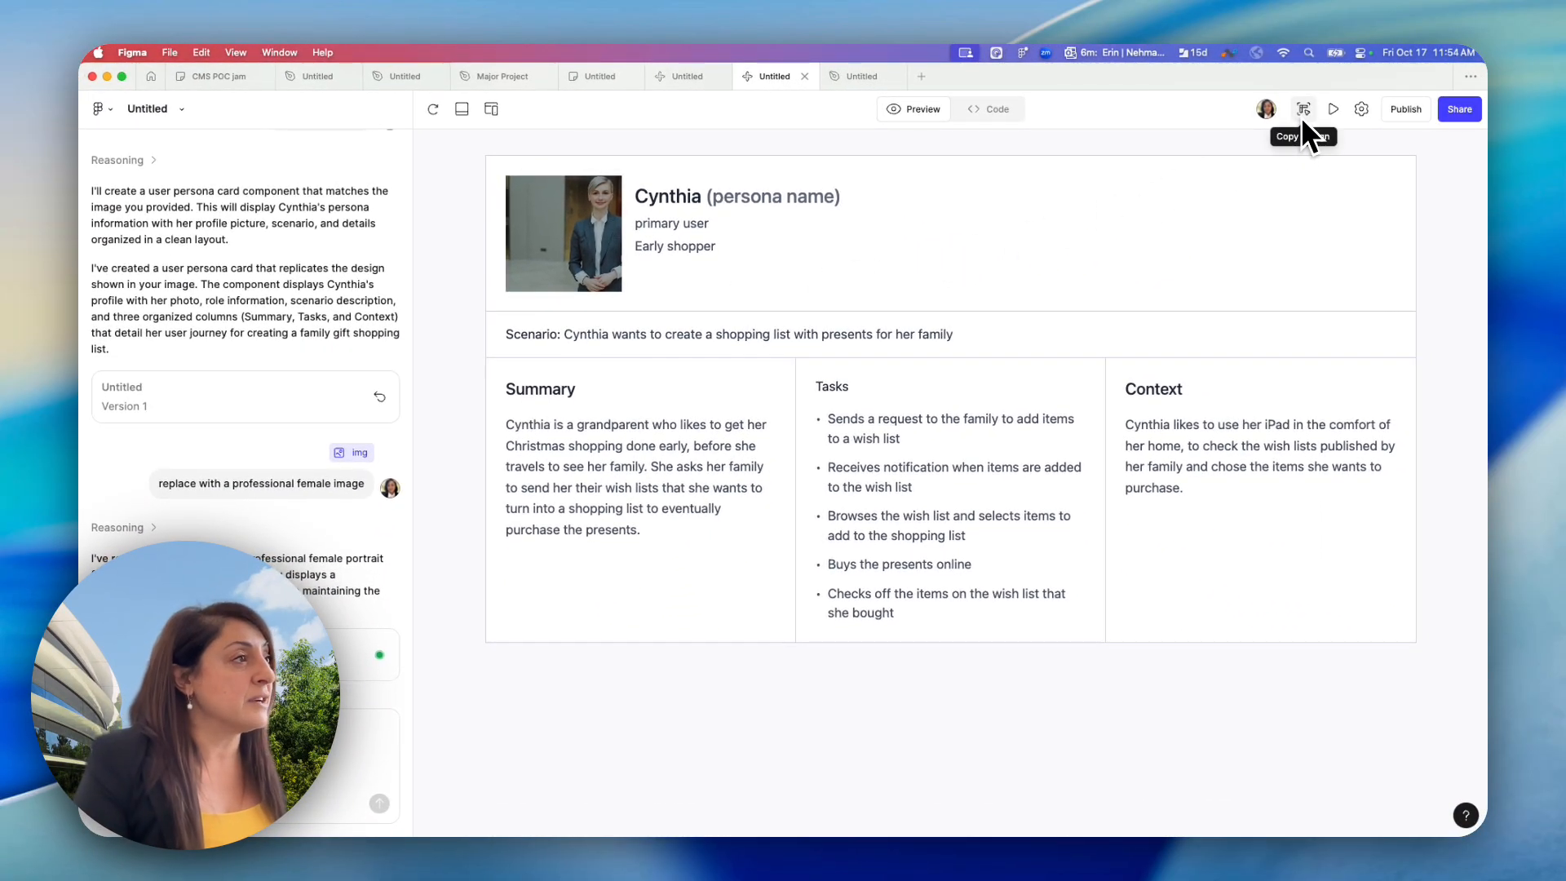
pyautogui.click(1303, 109)
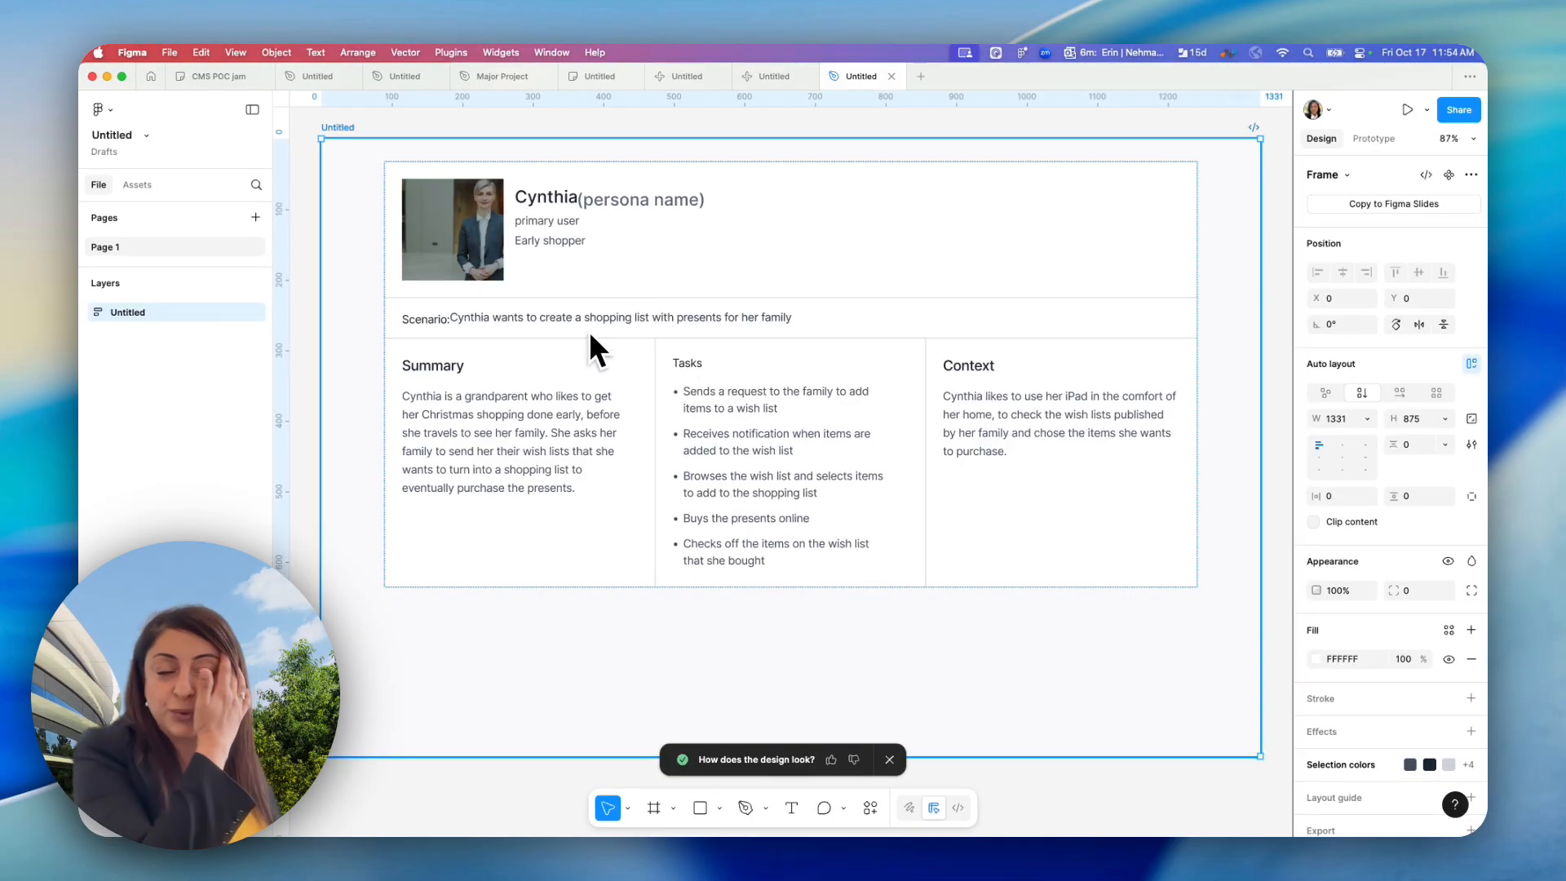
pyautogui.moveTo(380, 509)
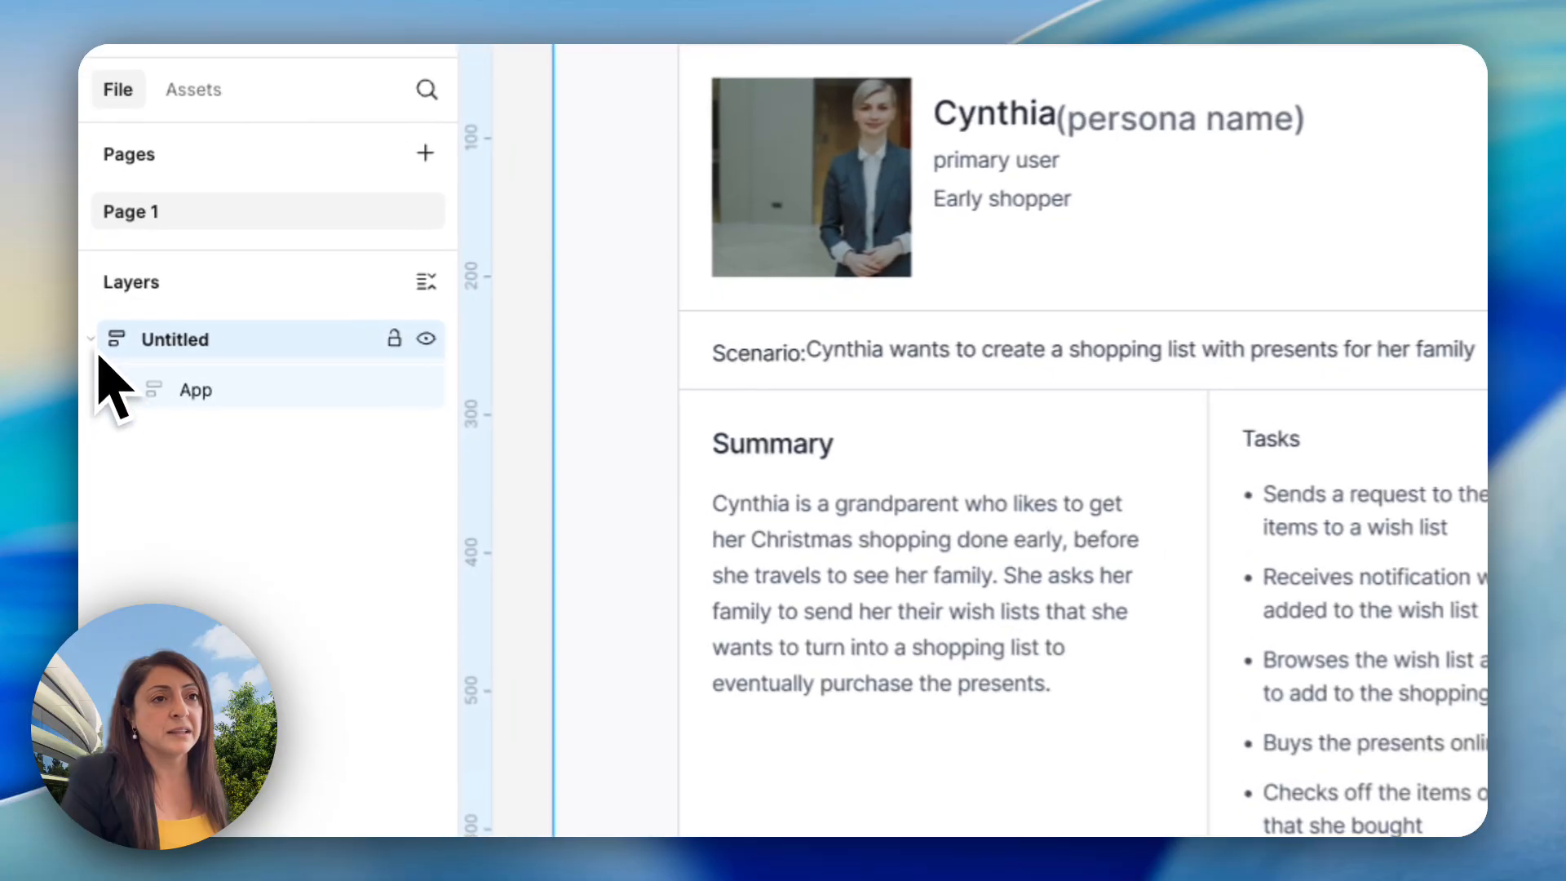
# - Expand the pasted Untitled frame to reveal its nested section layers
pyautogui.click(128, 391)
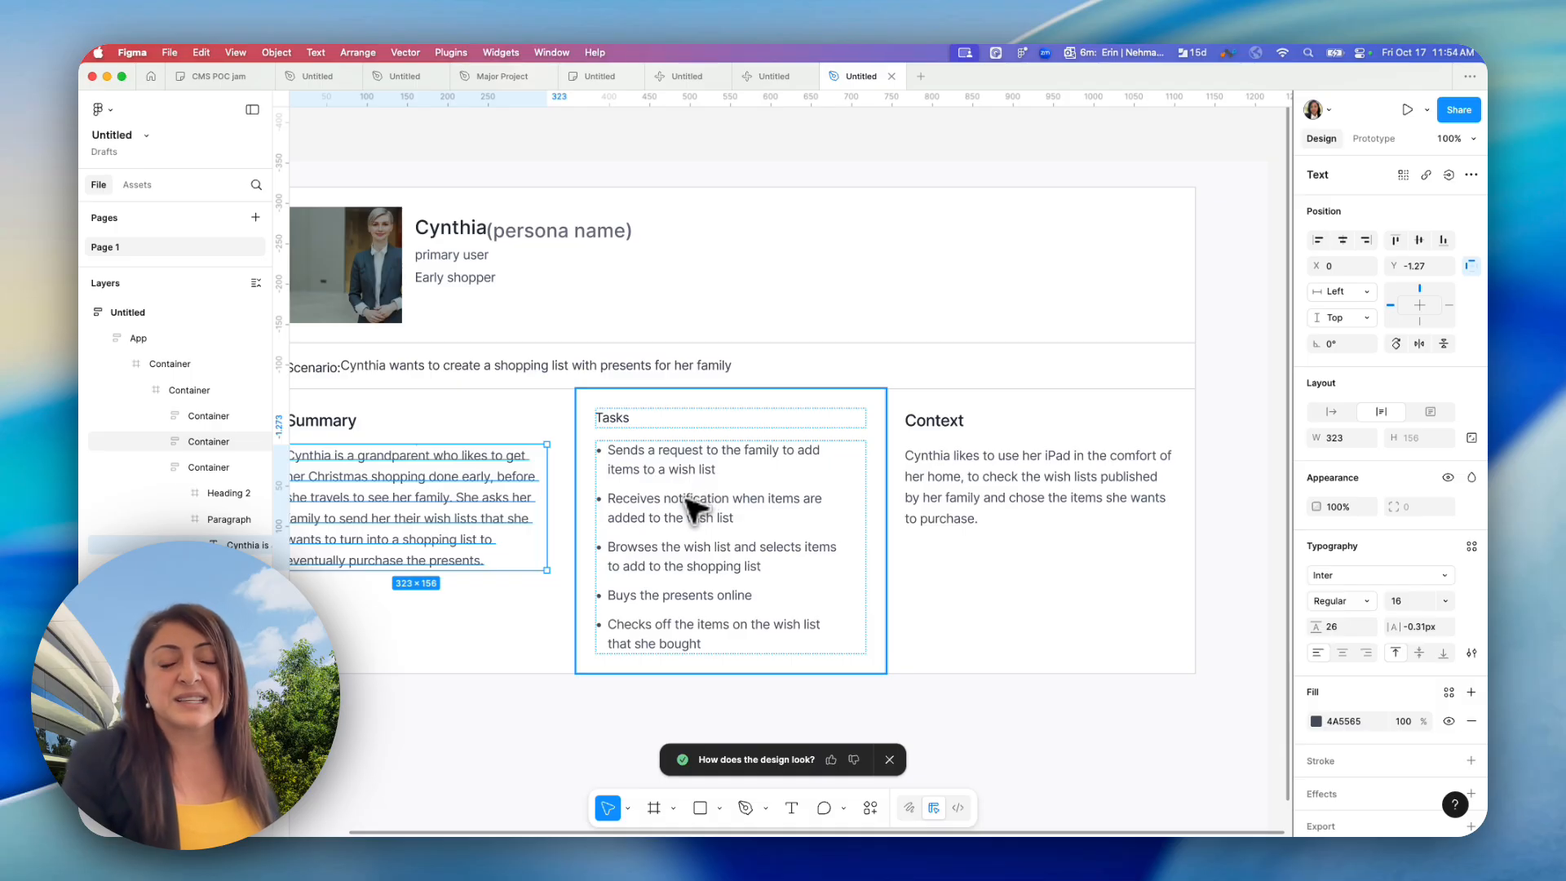
pyautogui.moveTo(684, 519)
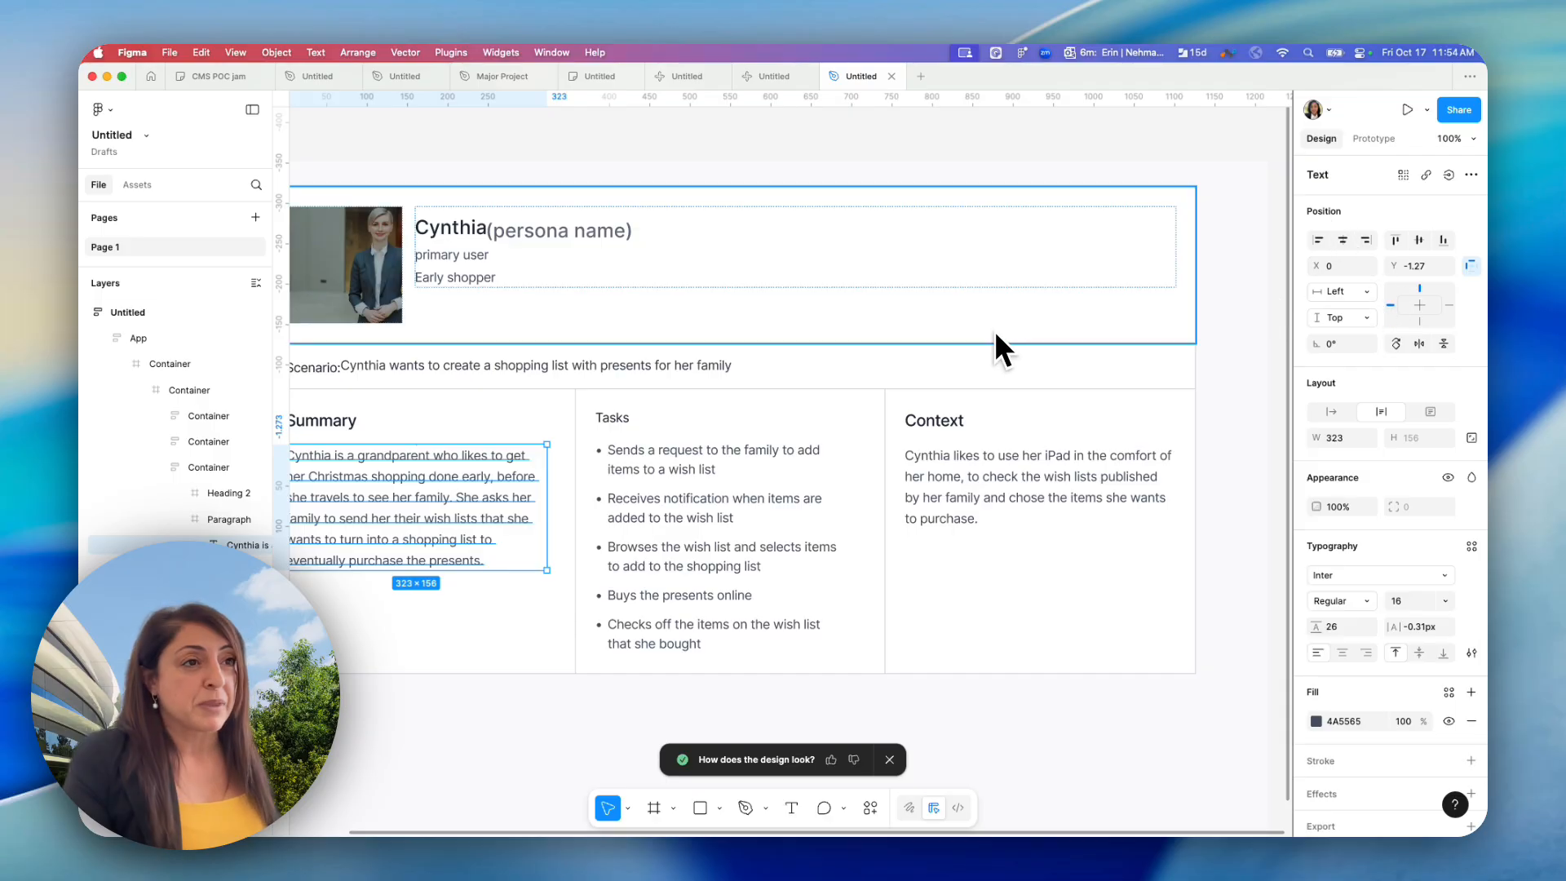
pyautogui.moveTo(951, 359)
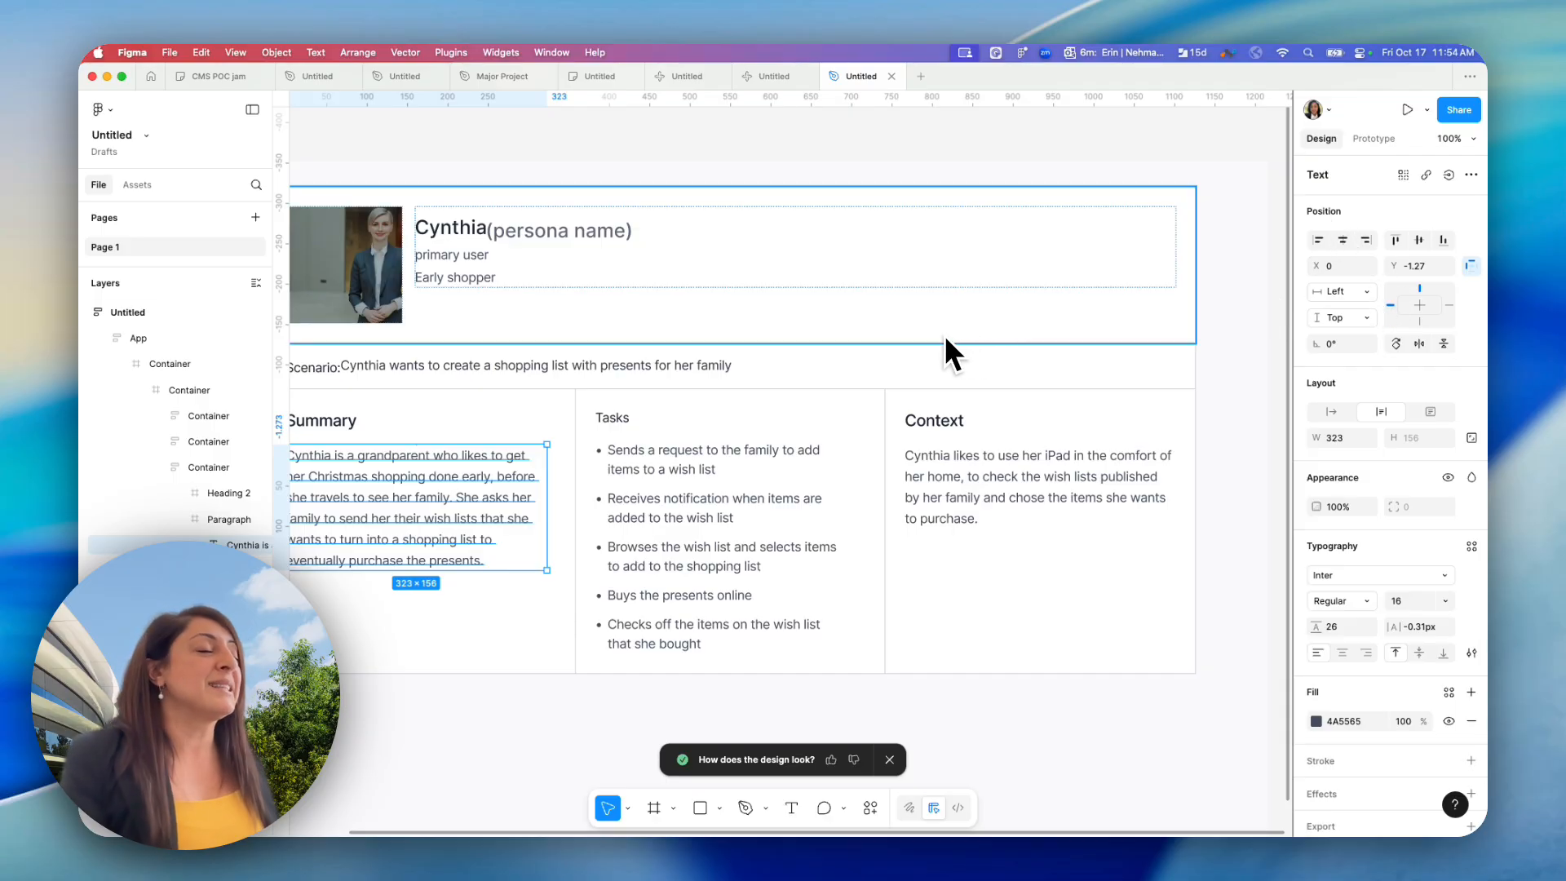
pyautogui.moveTo(913, 359)
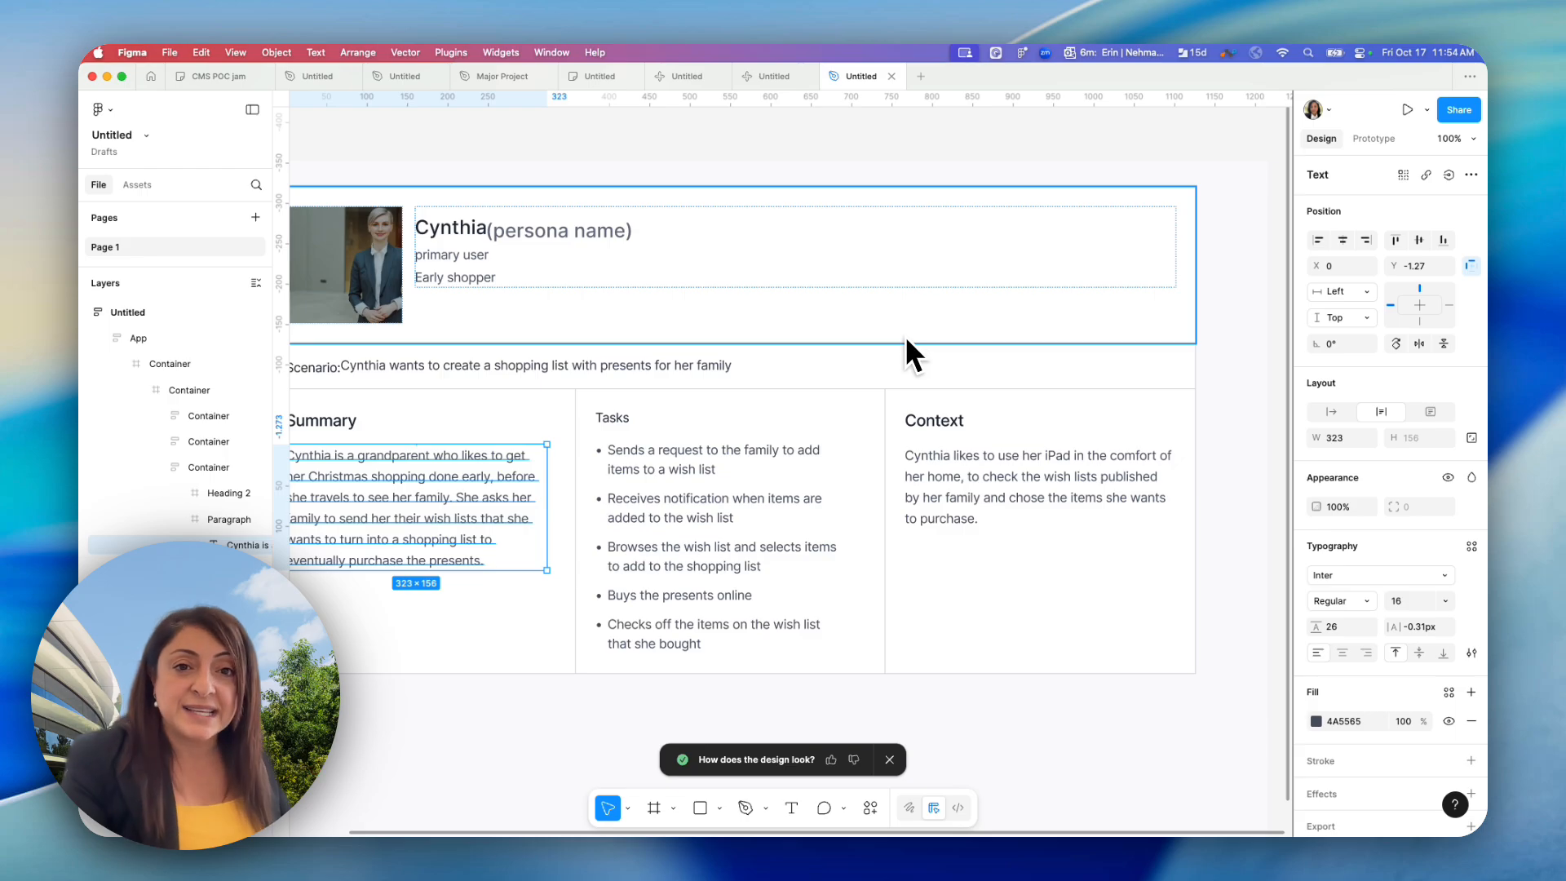
pyautogui.moveTo(876, 359)
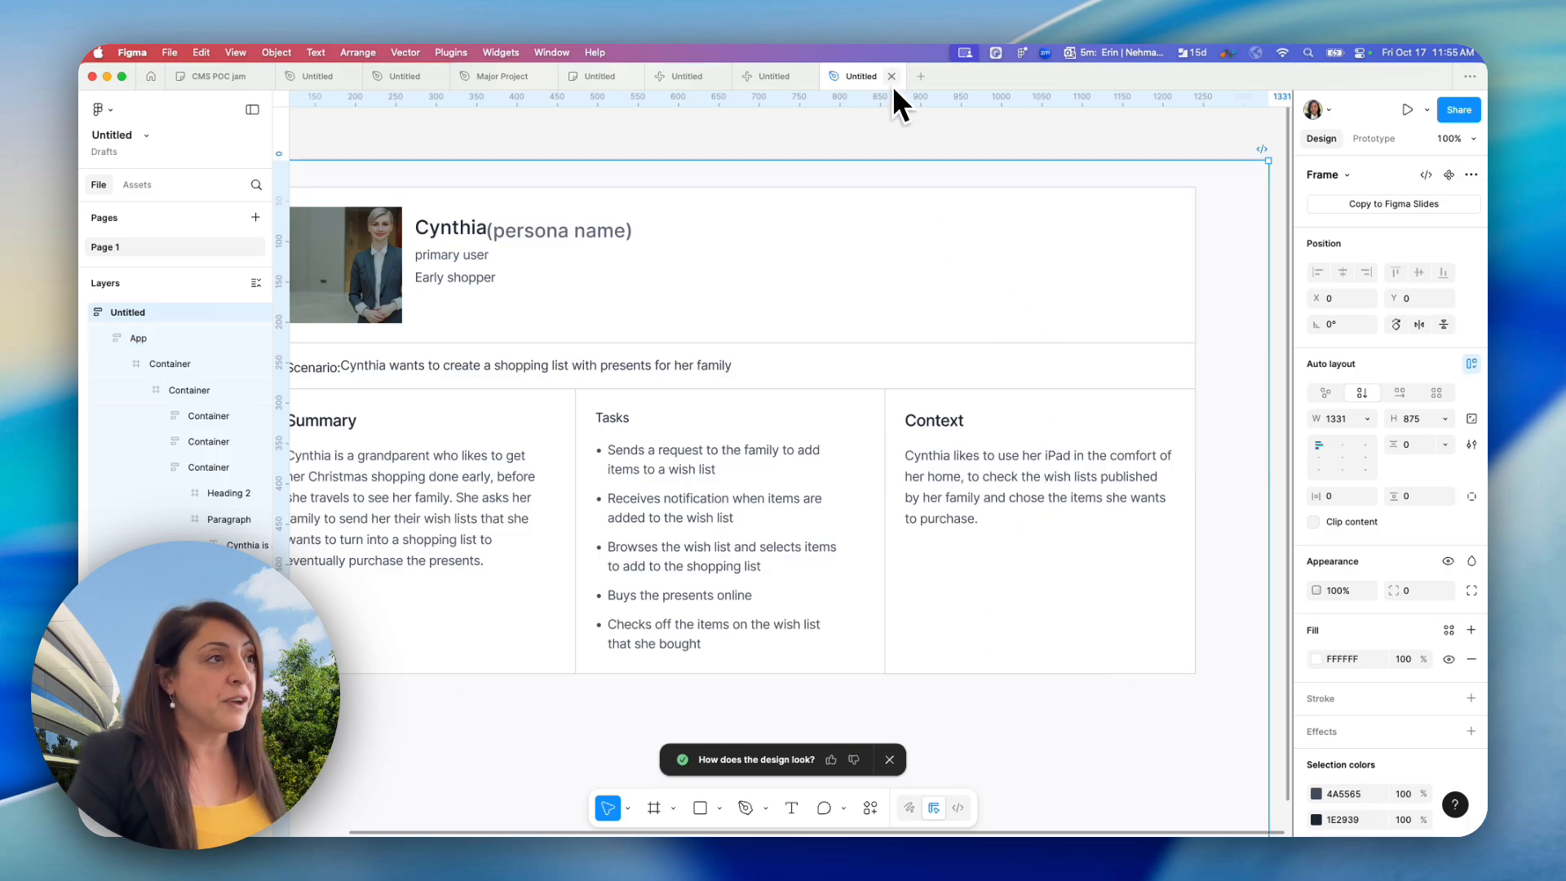
pyautogui.moveTo(904, 165)
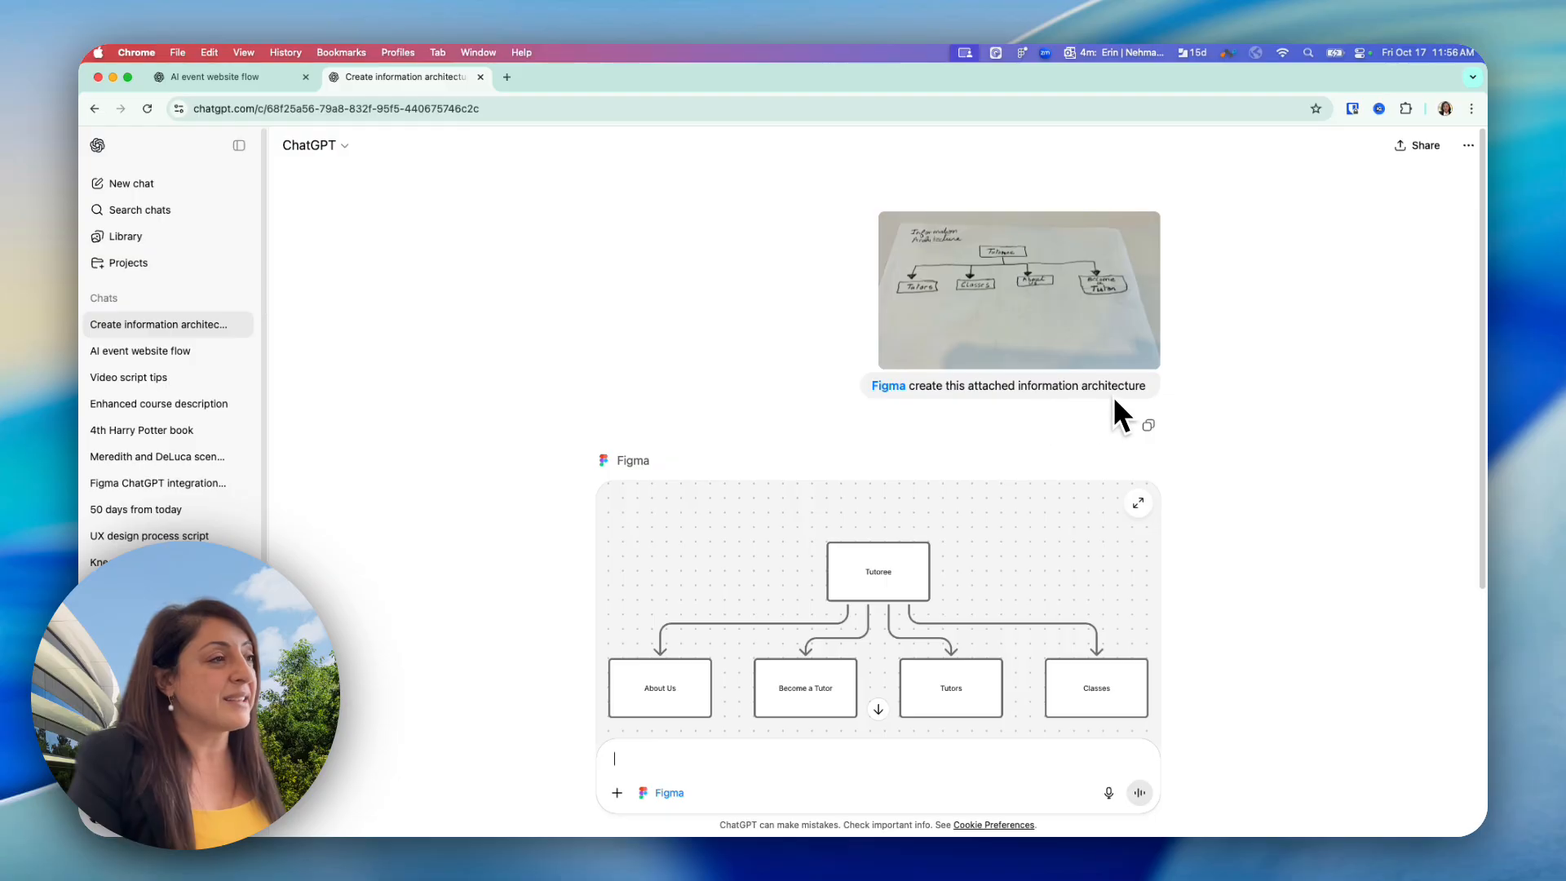
# - Scroll the ChatGPT chat down to the Tutoree information architecture diagram preview
pyautogui.scroll(-3)
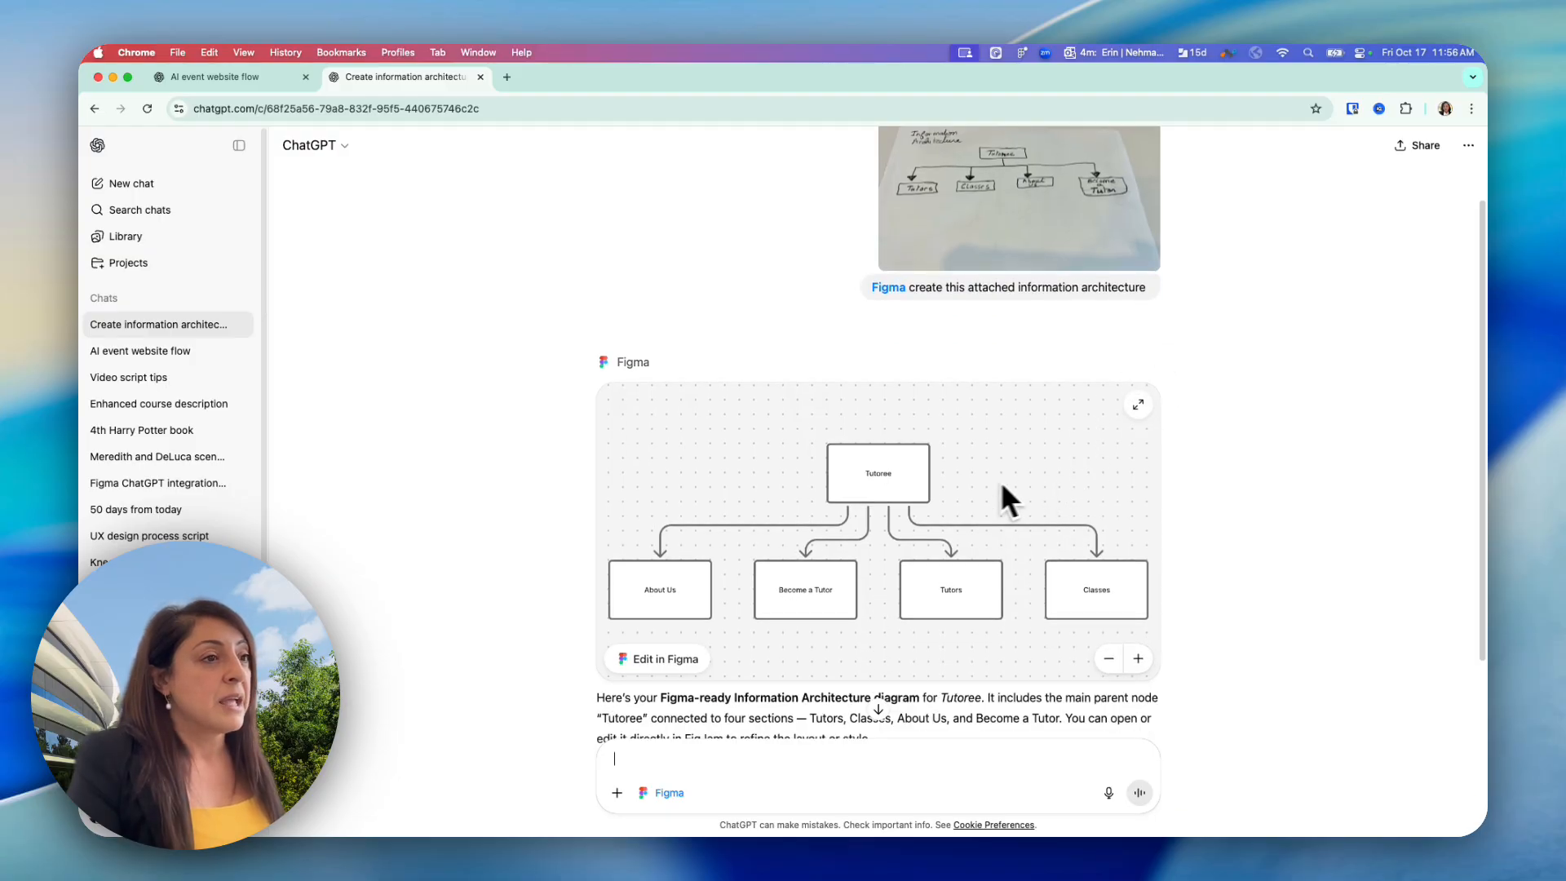
pyautogui.scroll(-3)
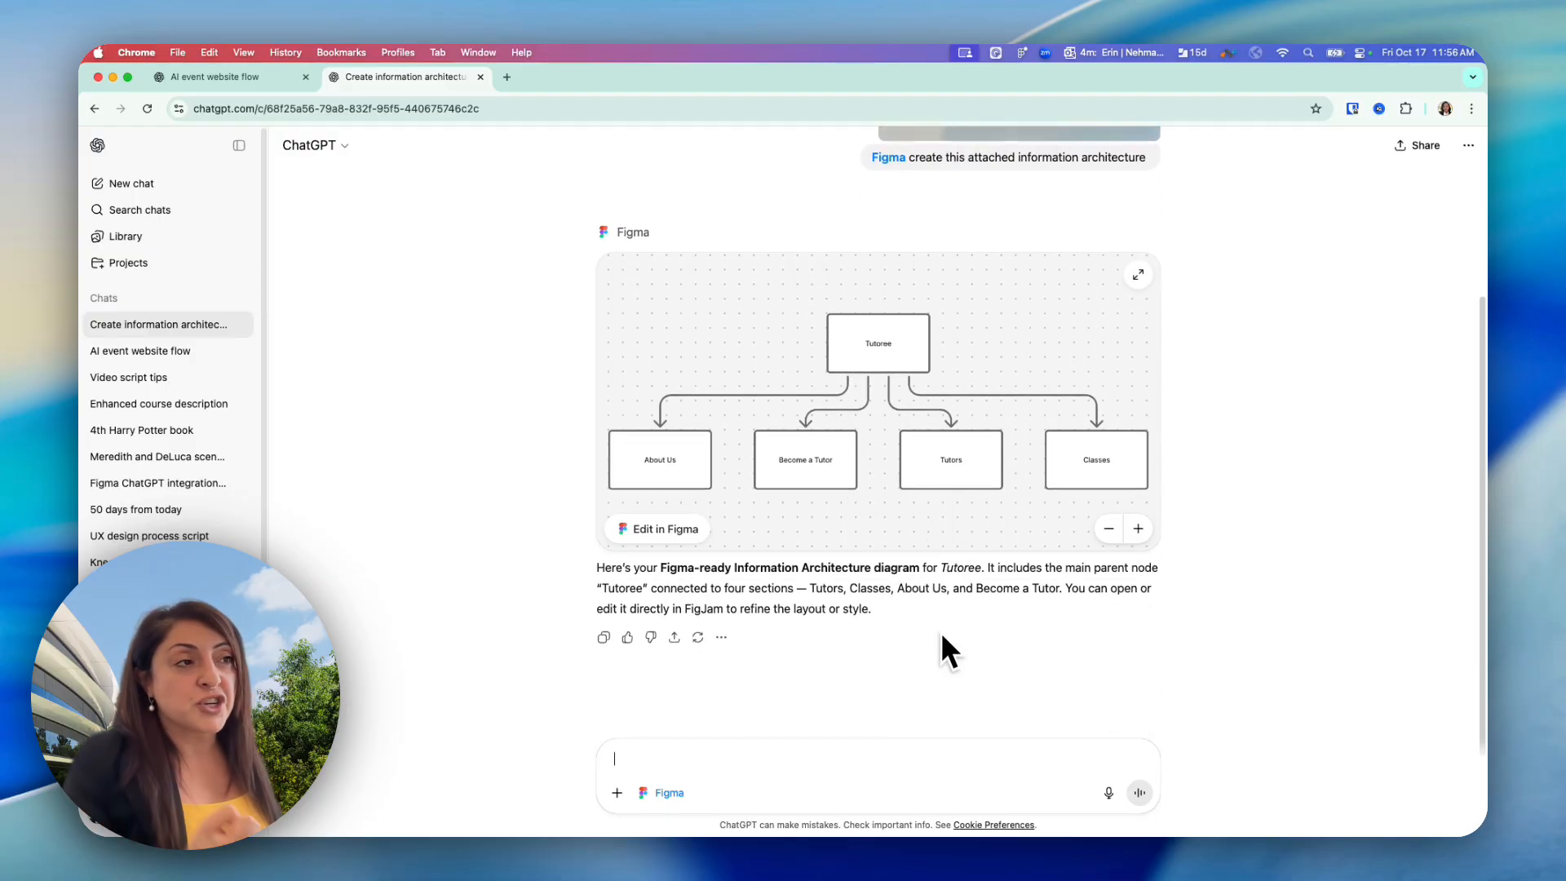
pyautogui.moveTo(923, 424)
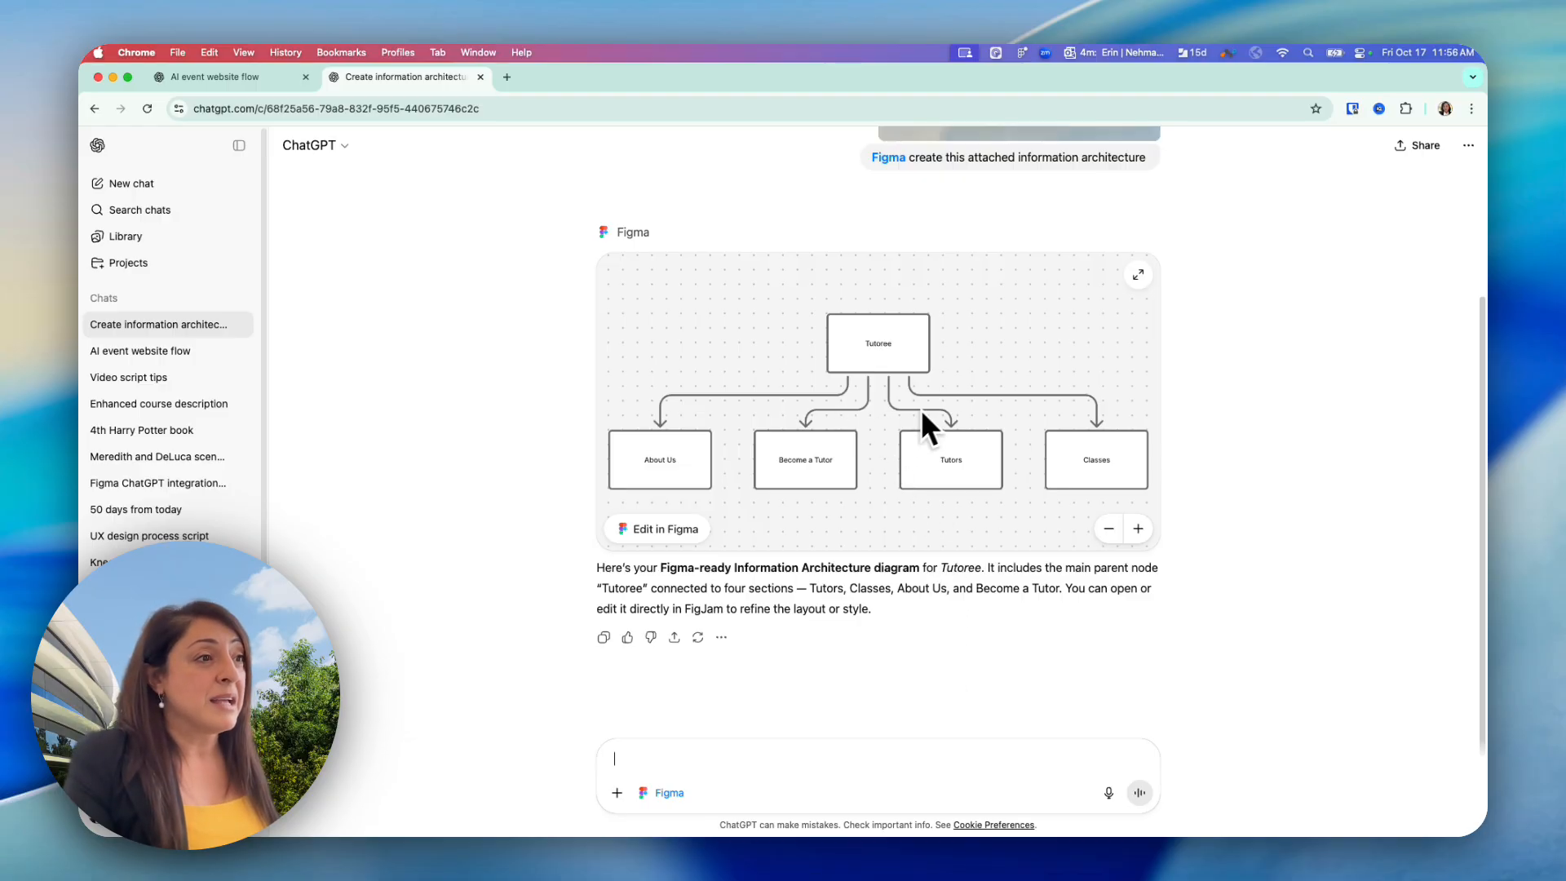
pyautogui.moveTo(861, 469)
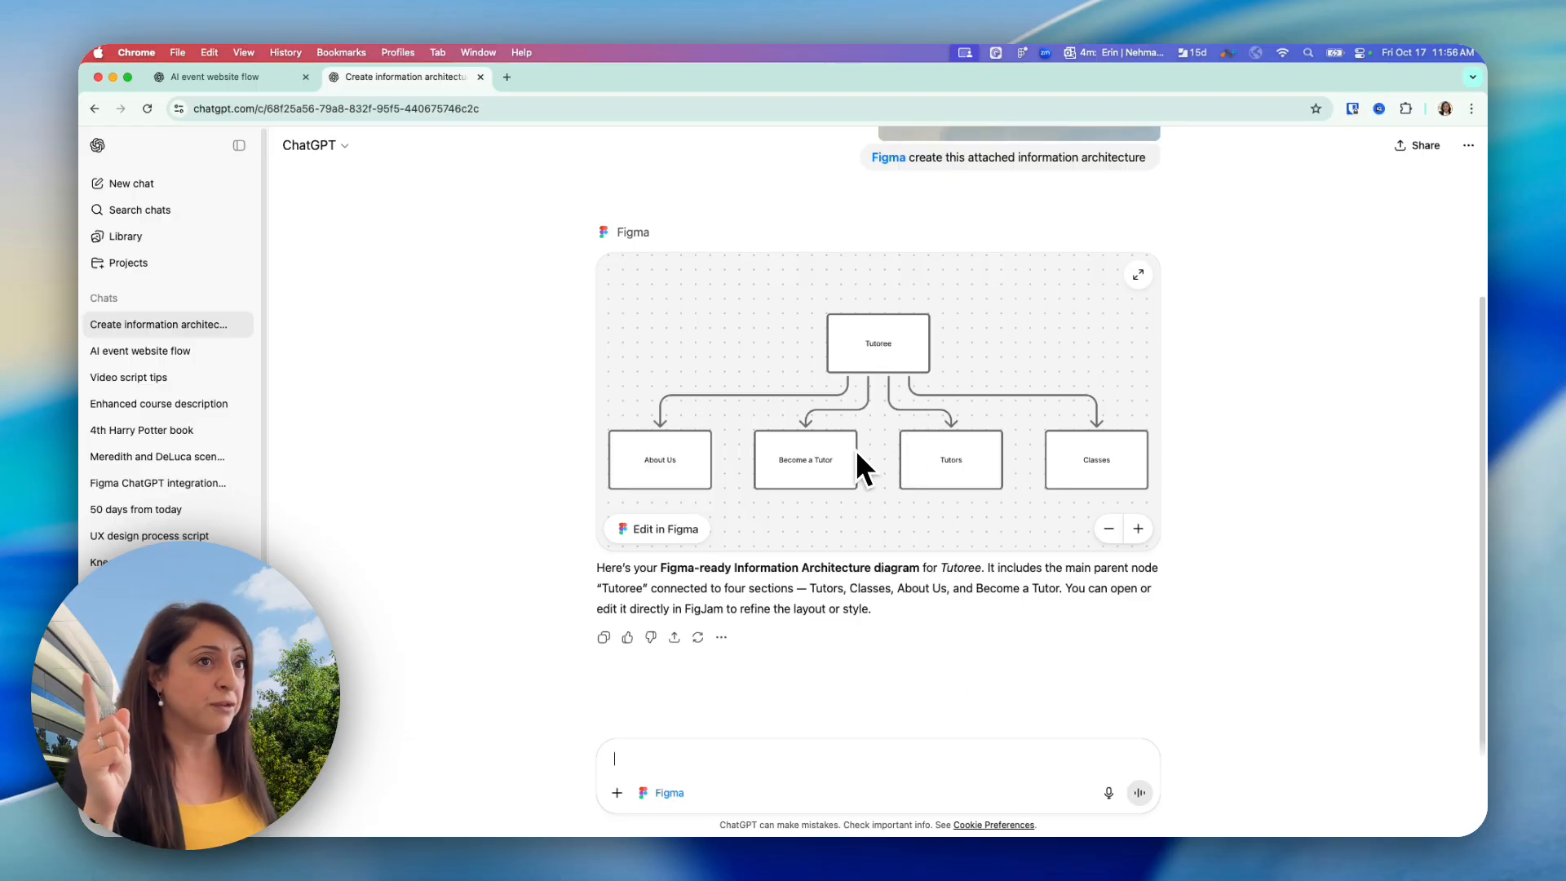
pyautogui.moveTo(843, 467)
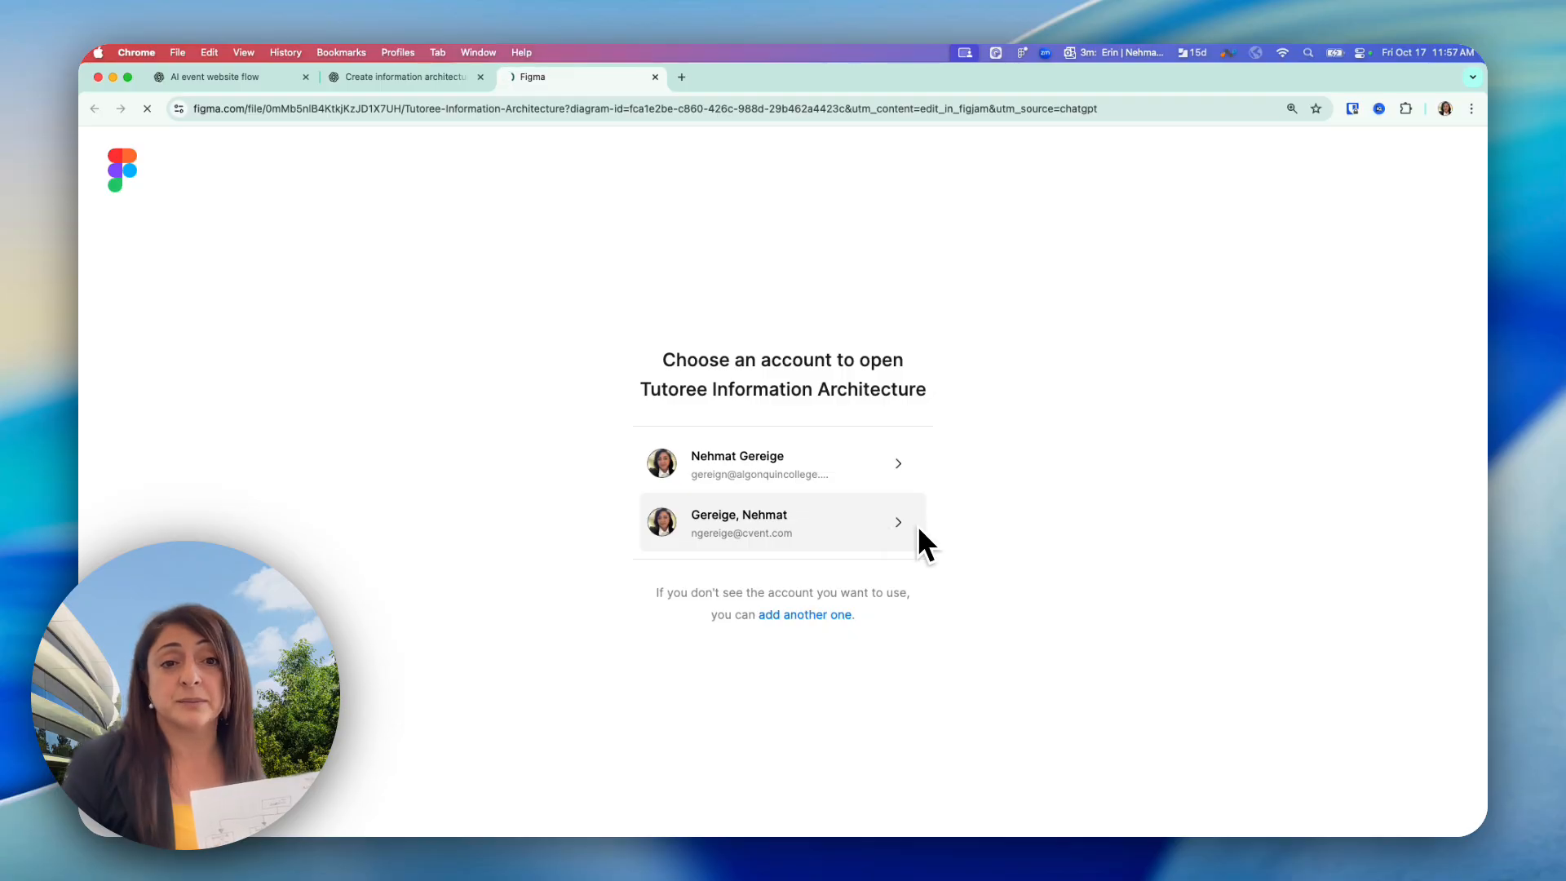
# - Choose a Figma account so the Tutoree diagram opens as an editable FigJam board
pyautogui.click(781, 521)
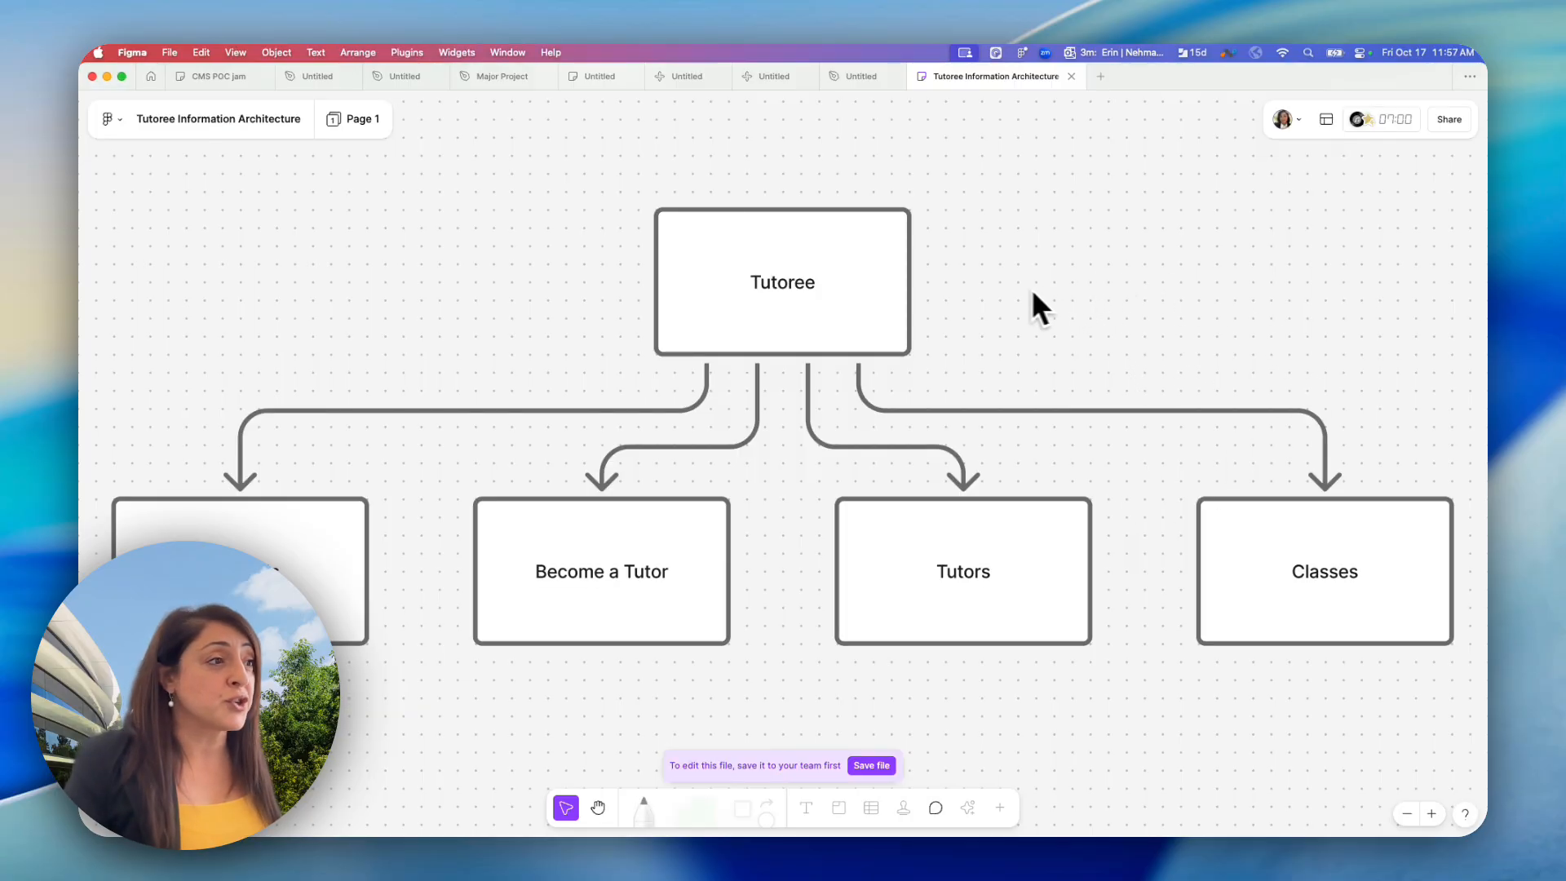
pyautogui.moveTo(1016, 337)
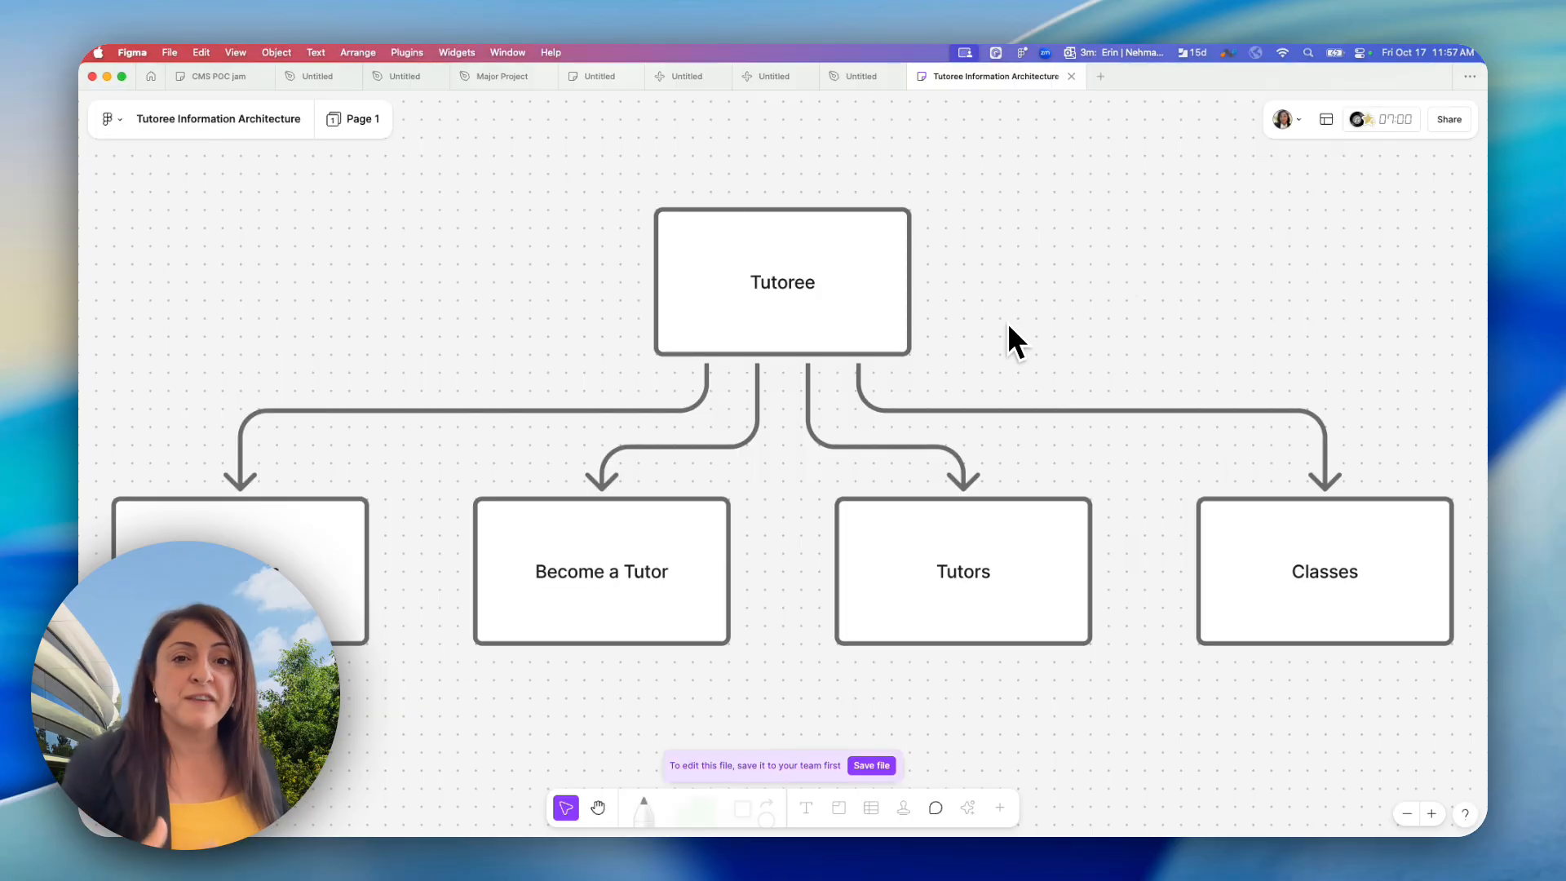